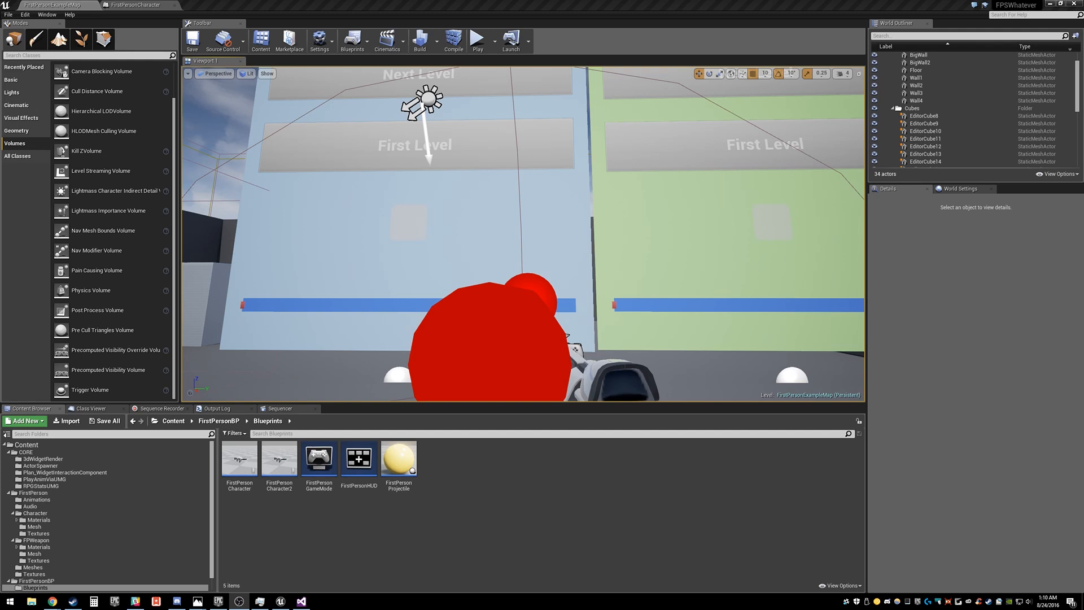
{"action": "mouse_move", "coordinate": [644, 266]}
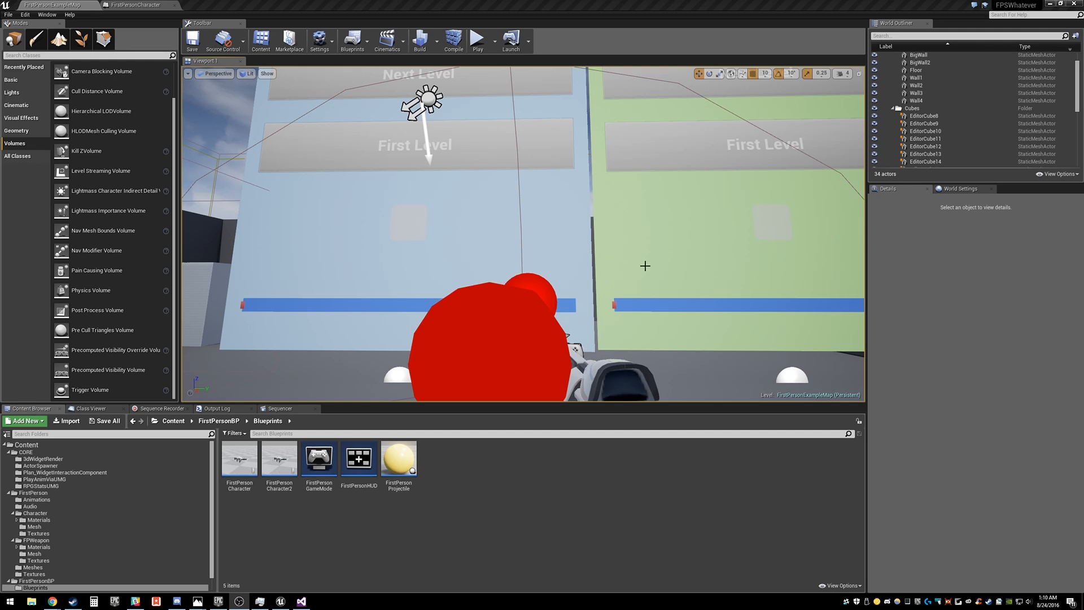
{"action": "mouse_move", "coordinate": [634, 224]}
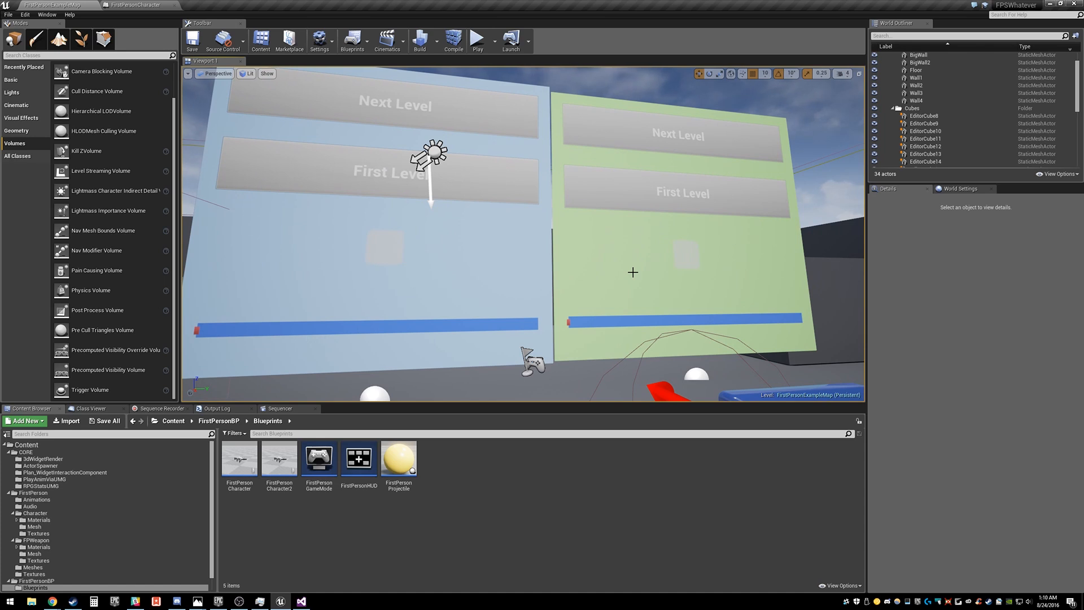
{"action": "mouse_move", "coordinate": [575, 253]}
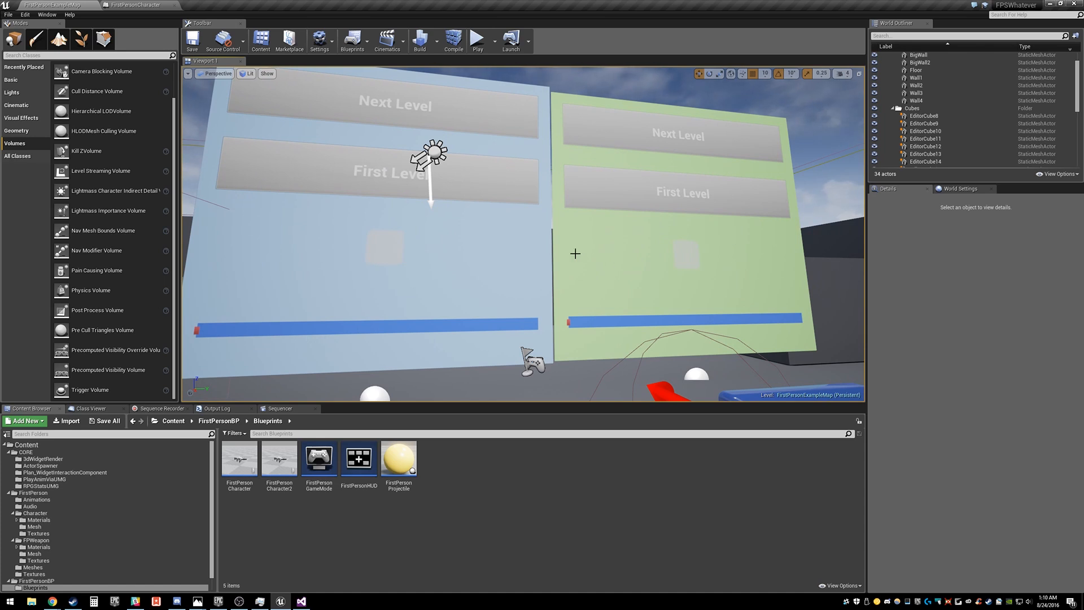
{"action": "mouse_move", "coordinate": [559, 243]}
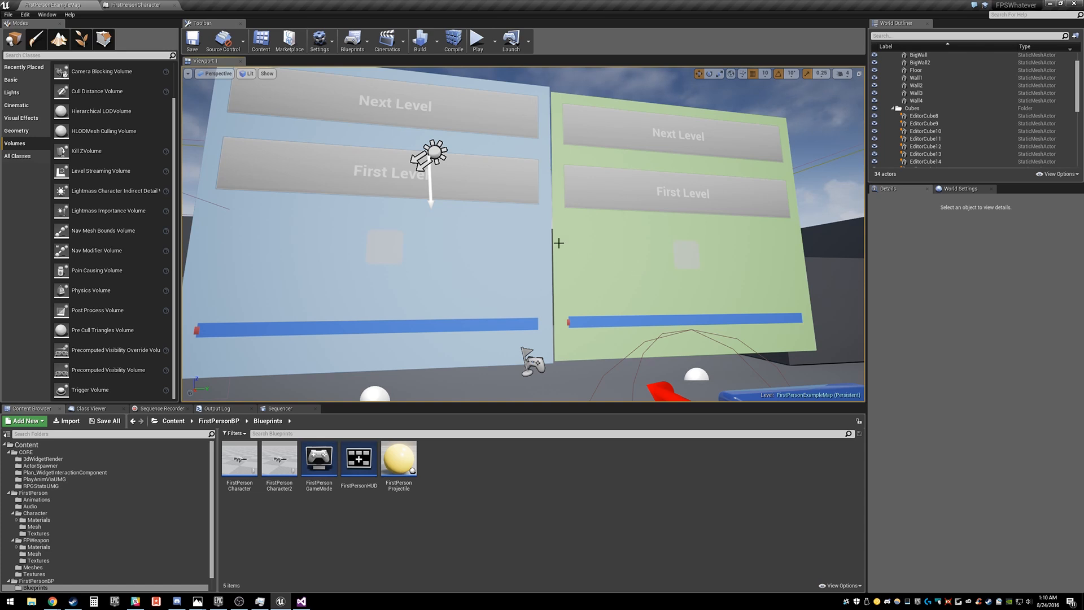
{"action": "mouse_move", "coordinate": [649, 253]}
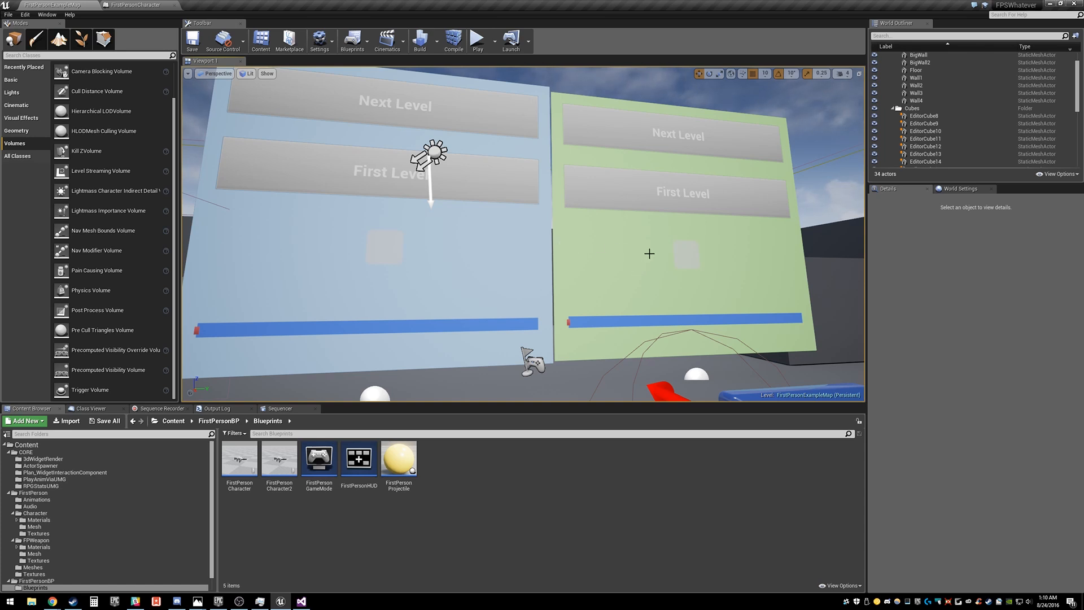
{"action": "mouse_move", "coordinate": [351, 224]}
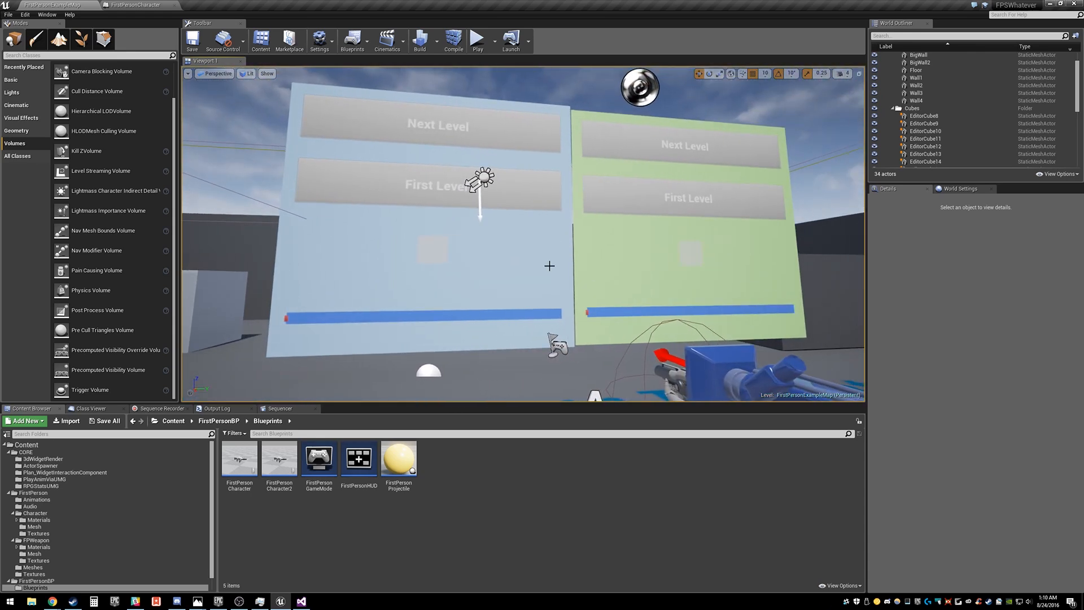
- Run a quick play test of the level, then stop it
{"action": "left_click", "coordinate": [192, 39]}
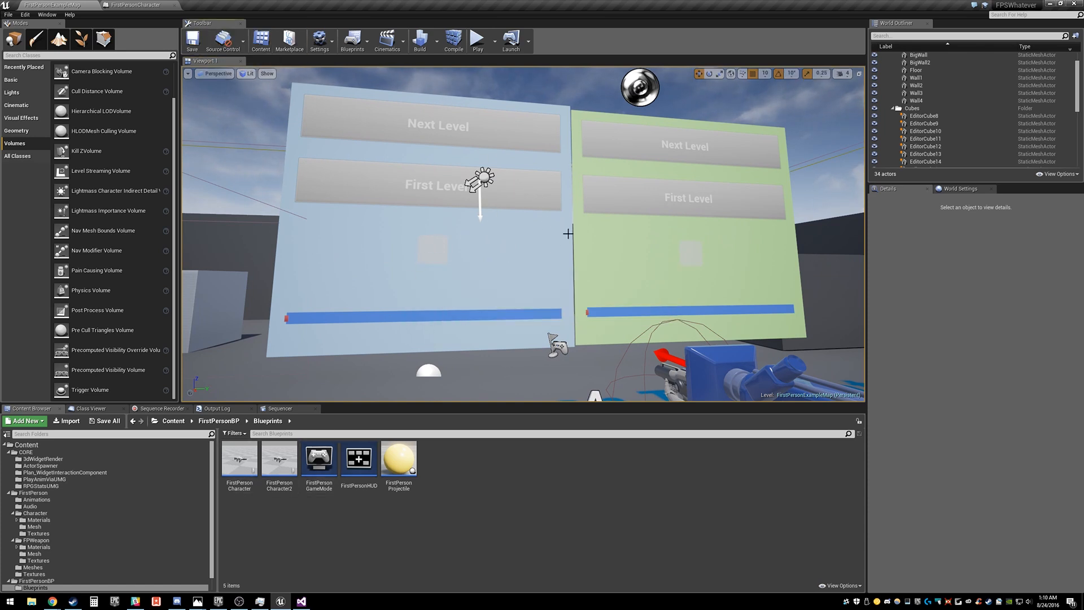
{"action": "mouse_move", "coordinate": [476, 39]}
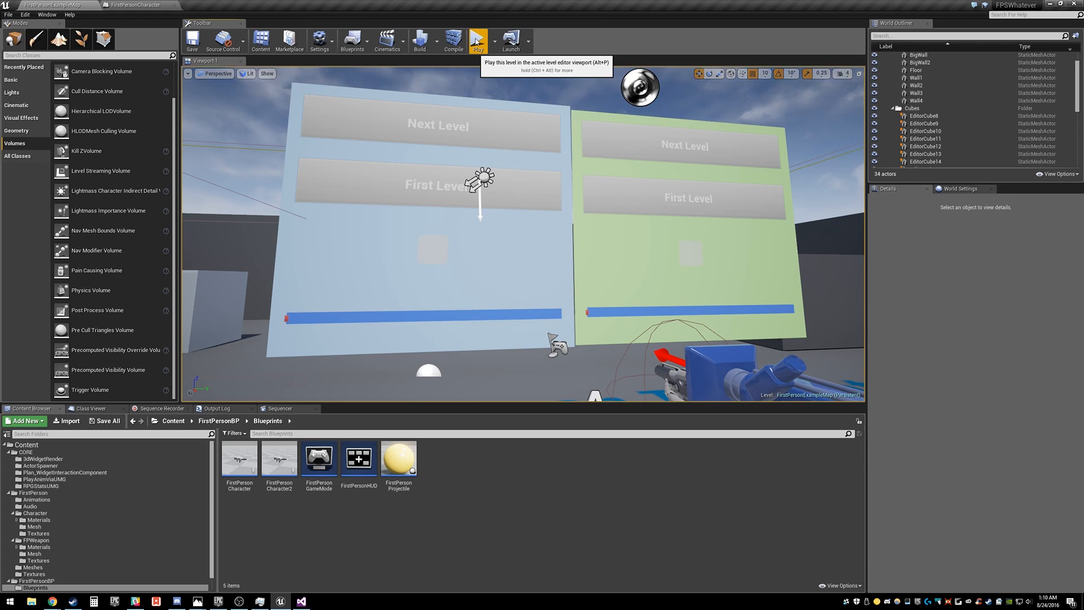
{"action": "left_click", "coordinate": [477, 39]}
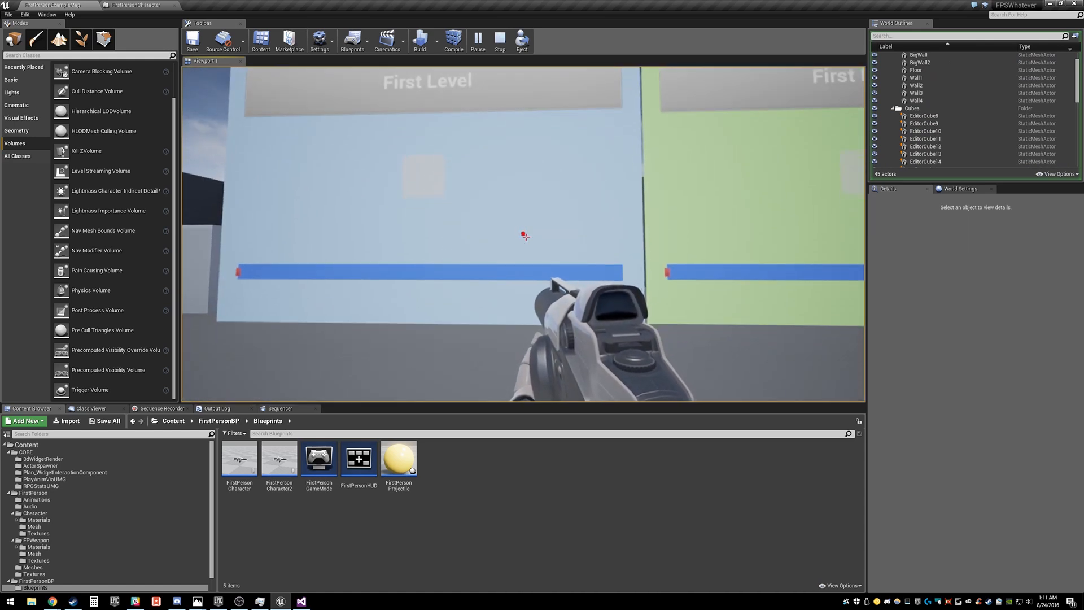
{"action": "left_click", "coordinate": [499, 39]}
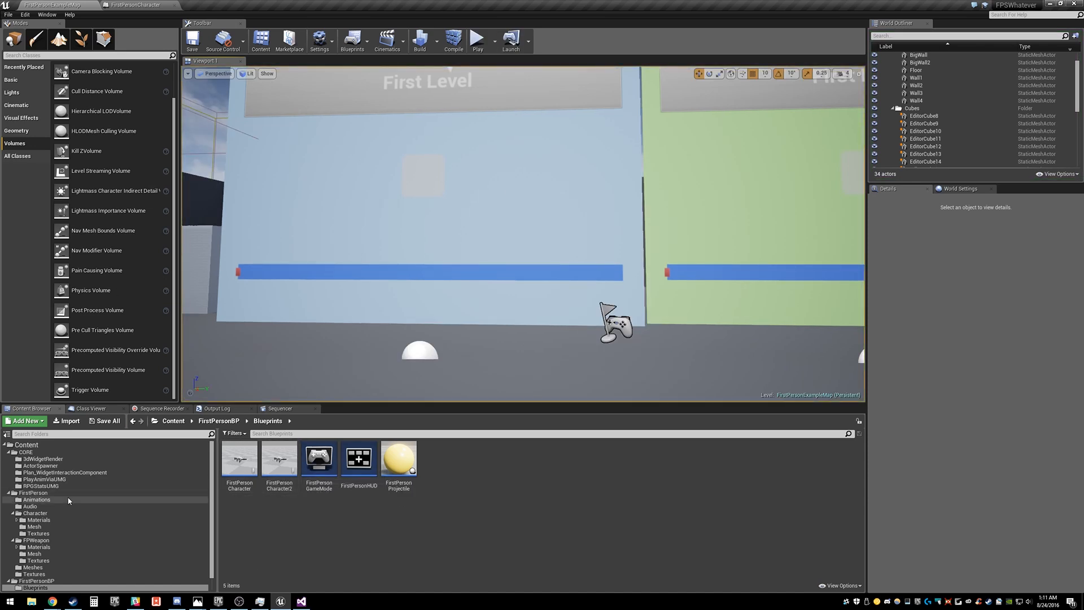
- Browse PlayAnimViaUMG to FirstPersonBP/Blueprints and open the FirstPersonCharacter blueprint
{"action": "left_click", "coordinate": [65, 472]}
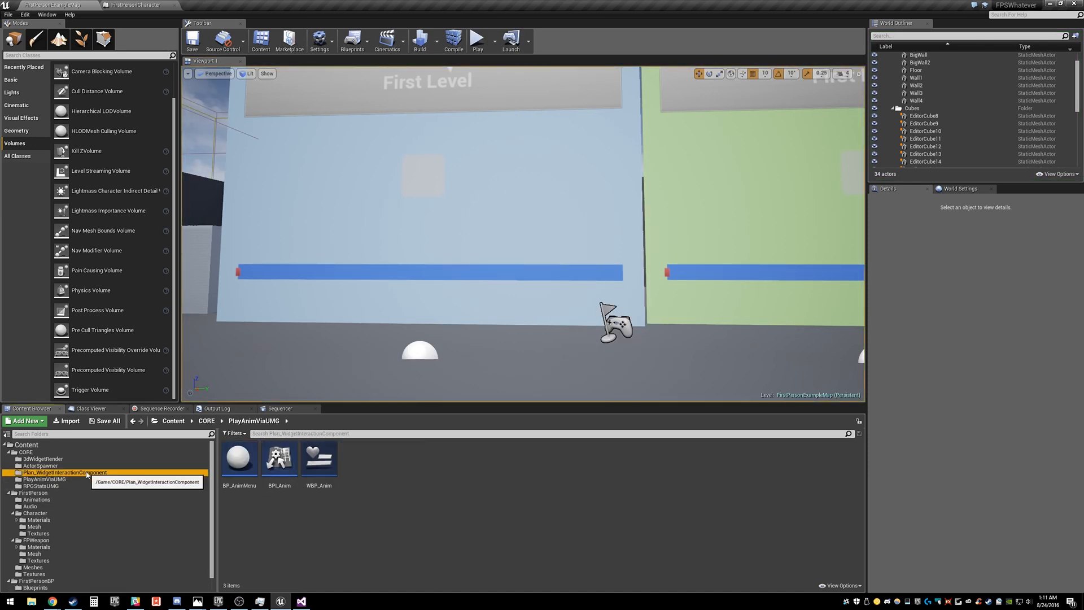
{"action": "left_click", "coordinate": [65, 472]}
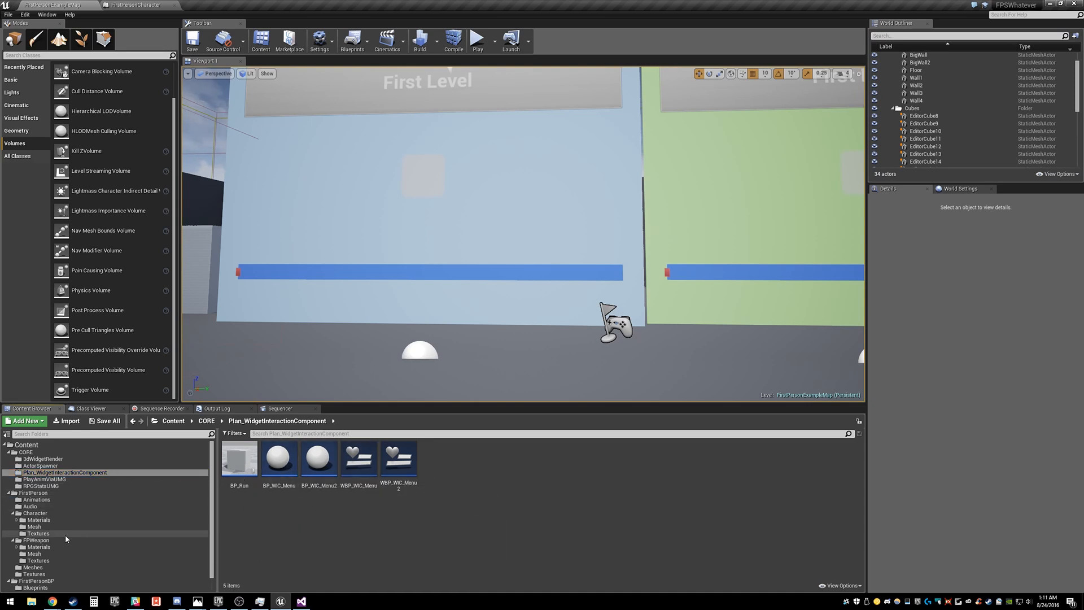
{"action": "left_click", "coordinate": [36, 567]}
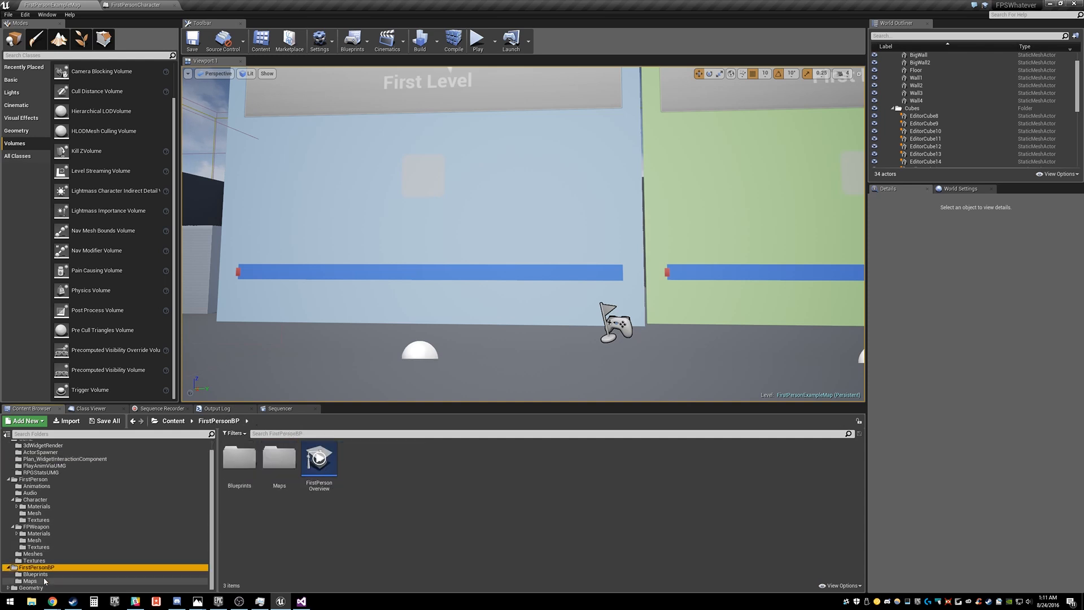
{"action": "left_click", "coordinate": [34, 574]}
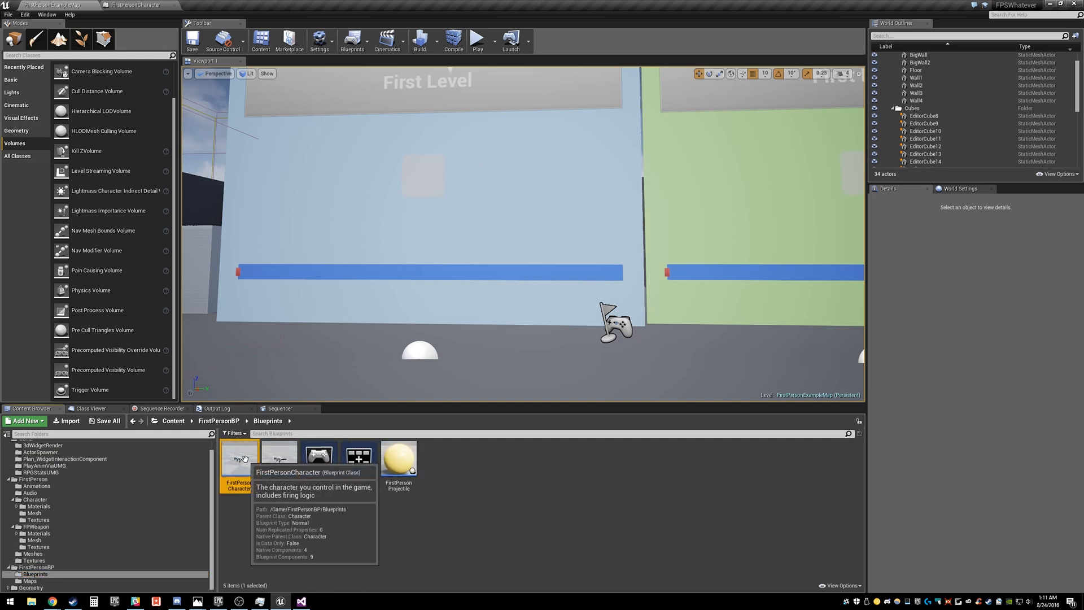
{"action": "double_click", "coordinate": [238, 458]}
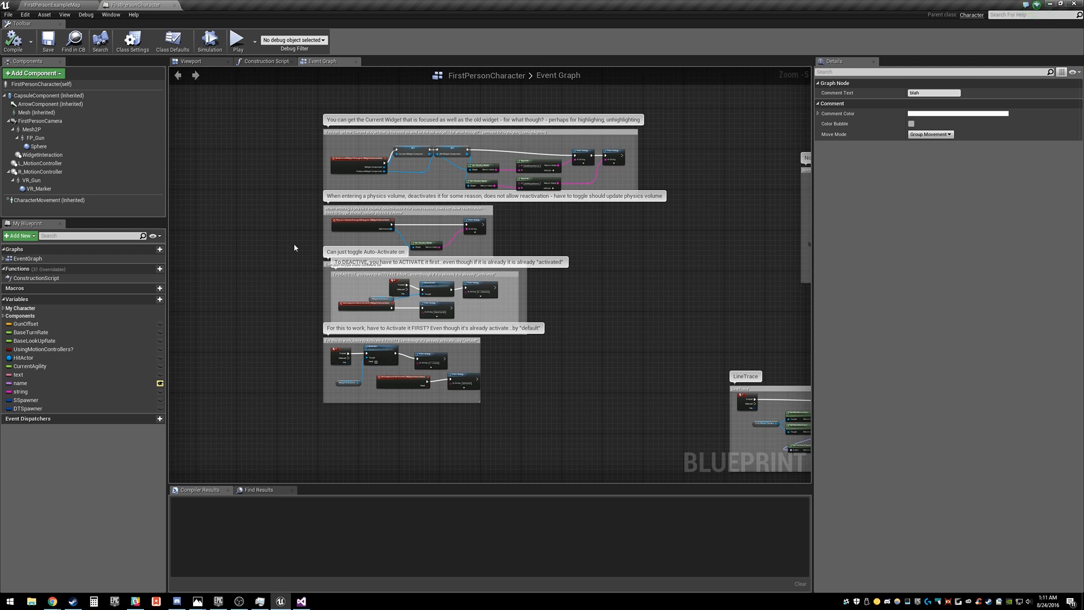
- Uncheck Auto Activate on the WidgetInteraction component
{"action": "left_click", "coordinate": [42, 155]}
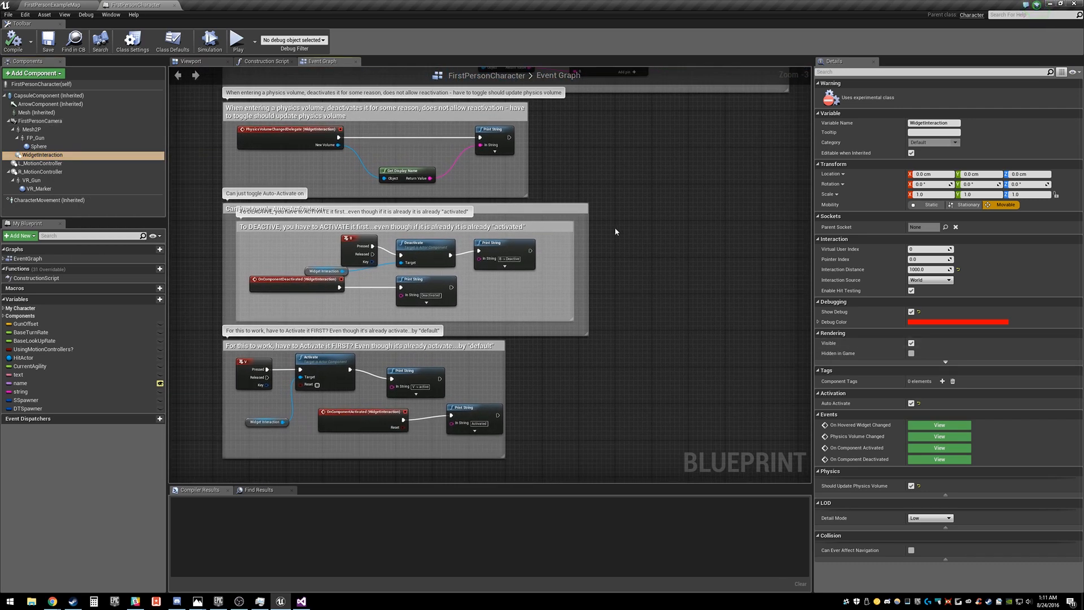
{"action": "mouse_move", "coordinate": [920, 404]}
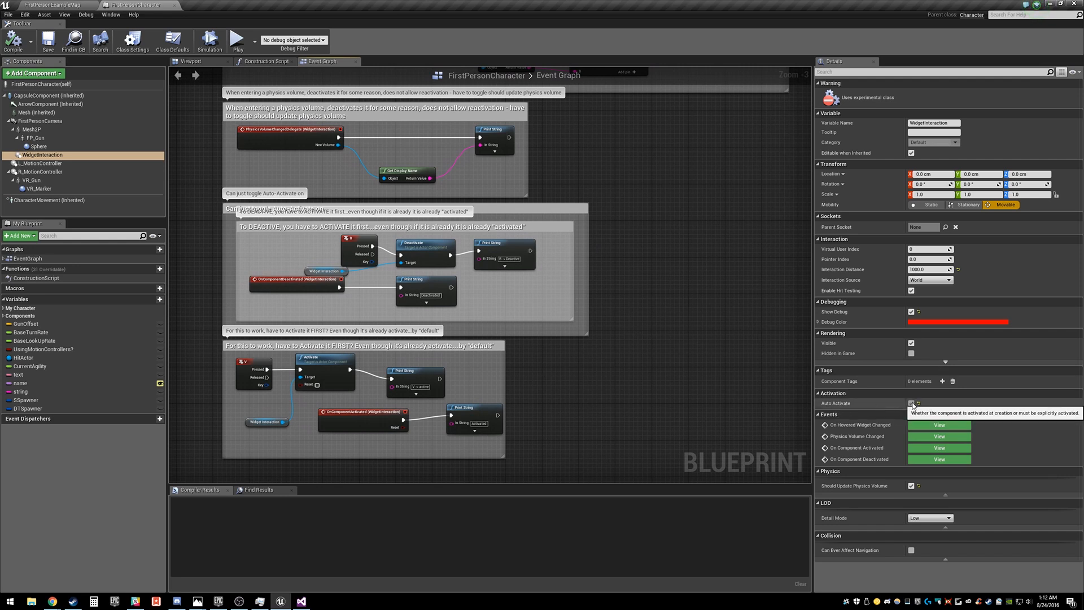
{"action": "left_click", "coordinate": [911, 403]}
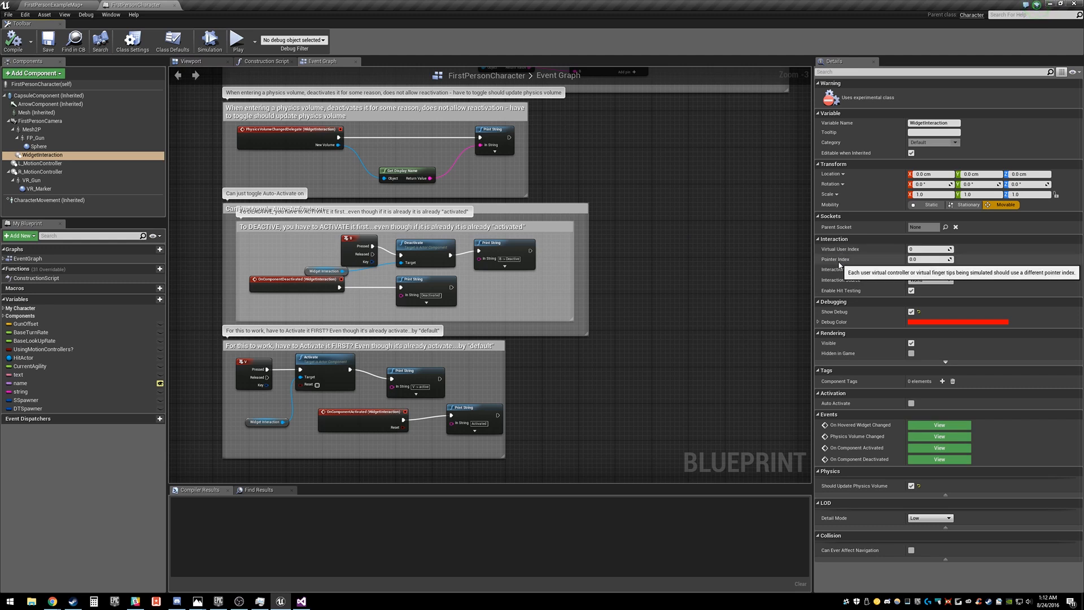
{"action": "mouse_move", "coordinate": [445, 527]}
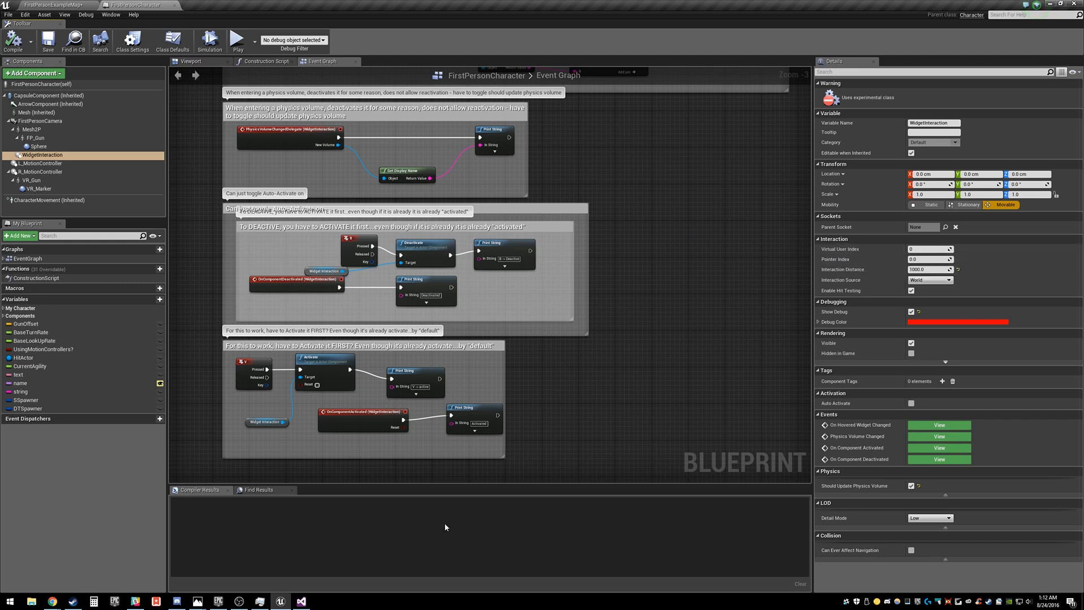
{"action": "left_click", "coordinate": [300, 601]}
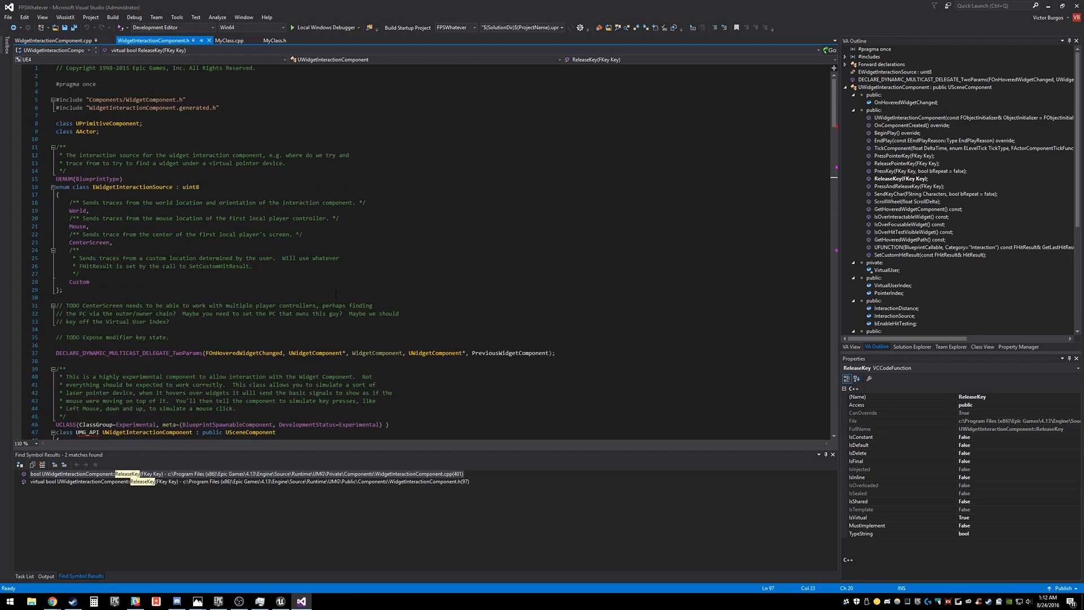
- Scroll WidgetInteractionComponent.h to the EWidgetInteractionSource enum and its trace options
{"action": "scroll", "scroll_direction": "down", "scroll_amount": 3}
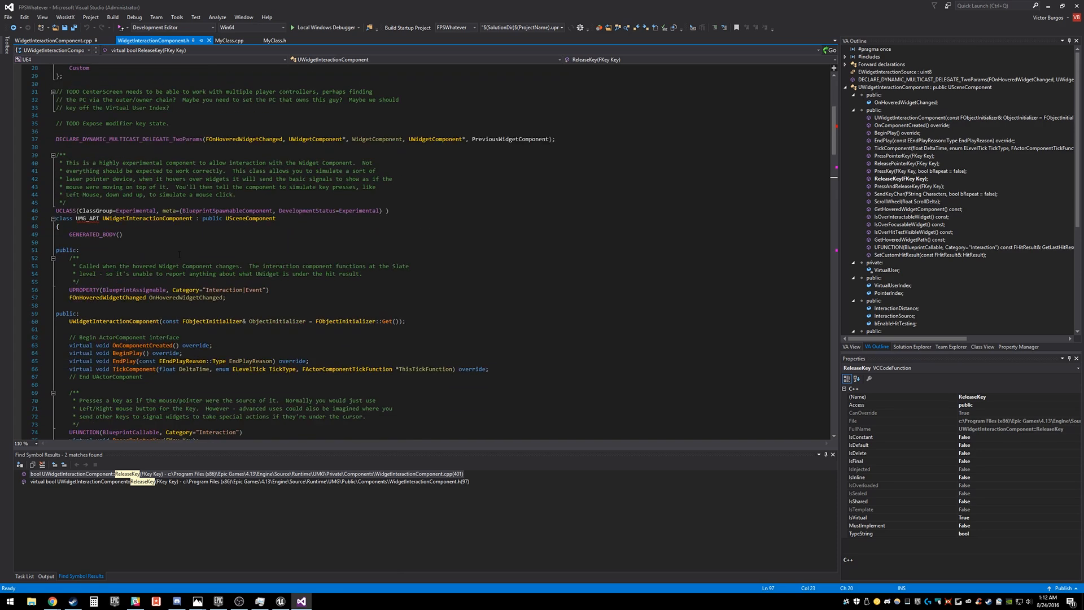
{"action": "scroll", "scroll_direction": "down", "scroll_amount": 3}
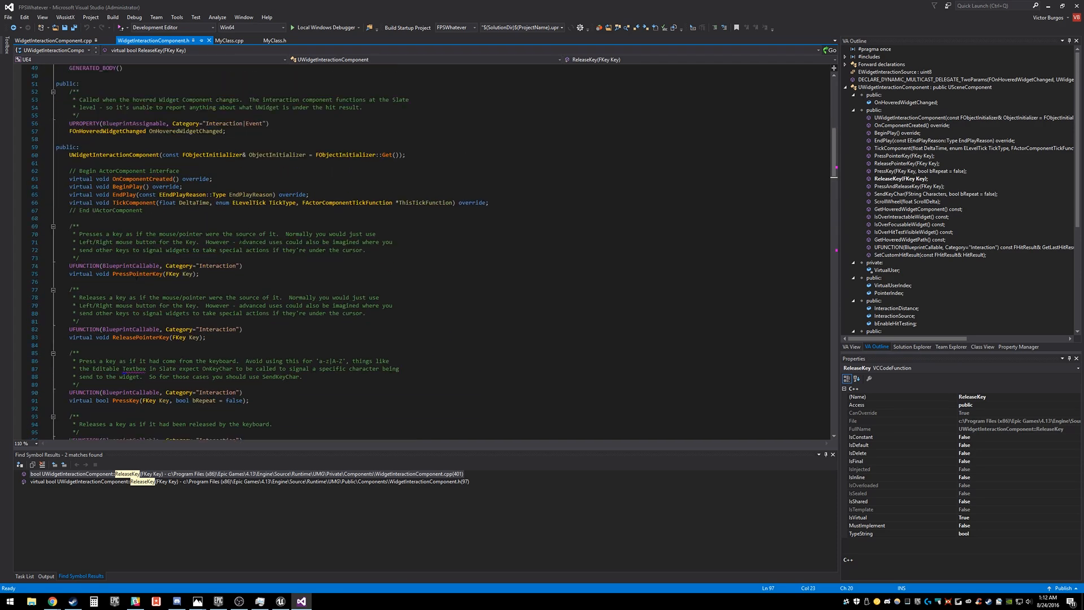
{"action": "scroll", "scroll_direction": "down", "scroll_amount": 3}
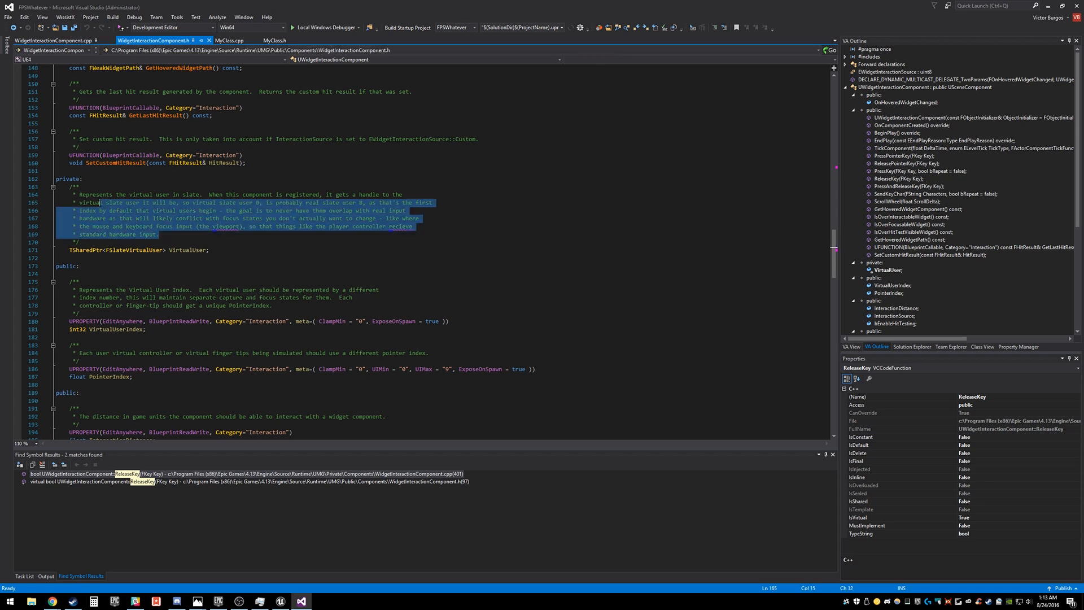
{"action": "left_click", "coordinate": [158, 234]}
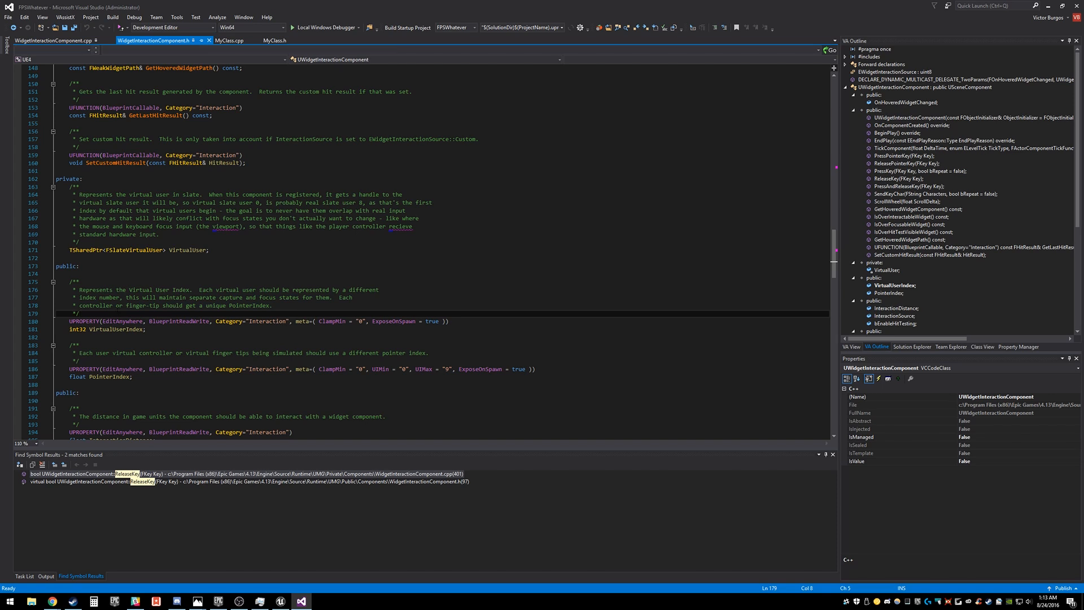
{"action": "left_click", "coordinate": [272, 305]}
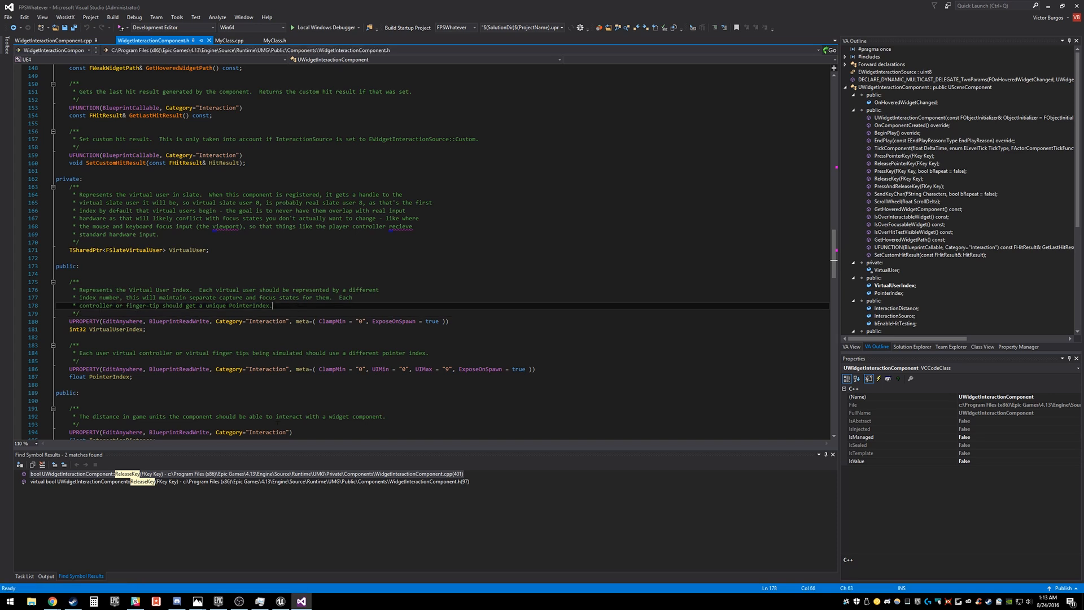
{"action": "scroll", "scroll_direction": "down", "scroll_amount": 3}
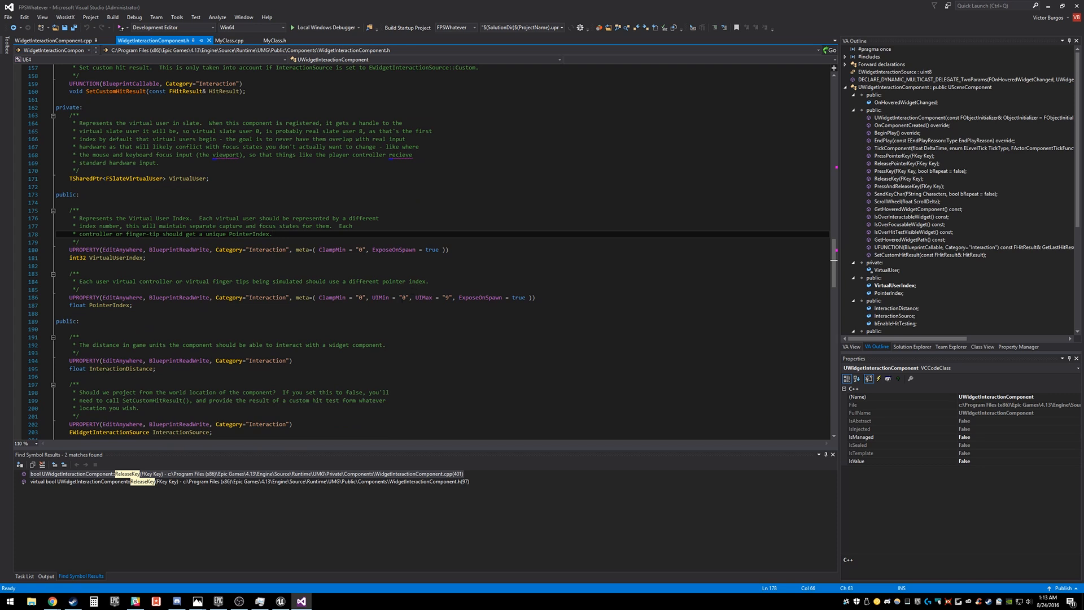
{"action": "scroll", "scroll_direction": "down", "scroll_amount": 3}
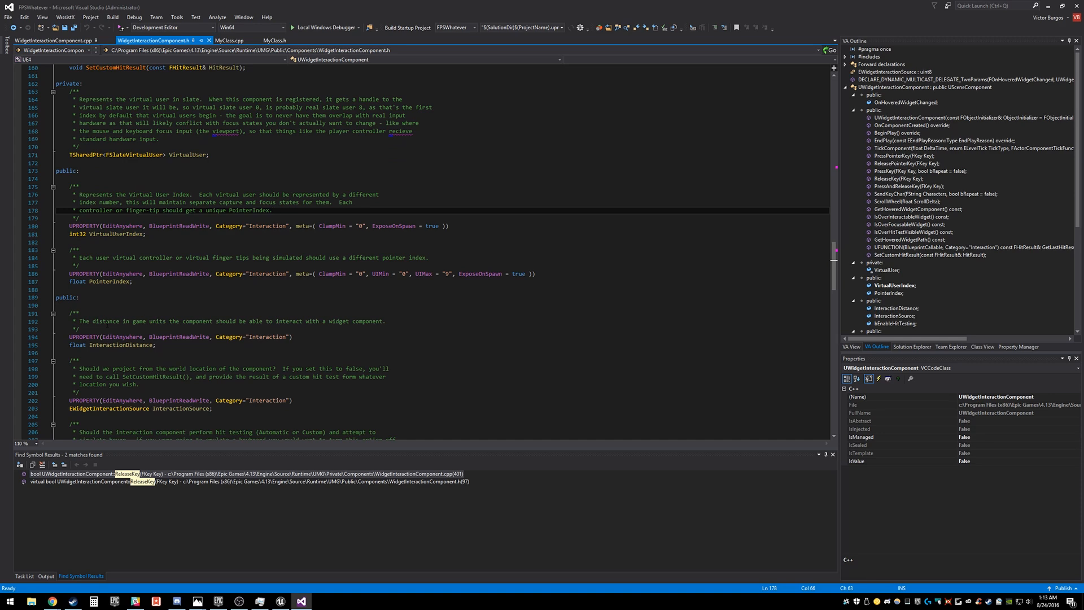
{"action": "scroll", "scroll_direction": "up", "scroll_amount": 3}
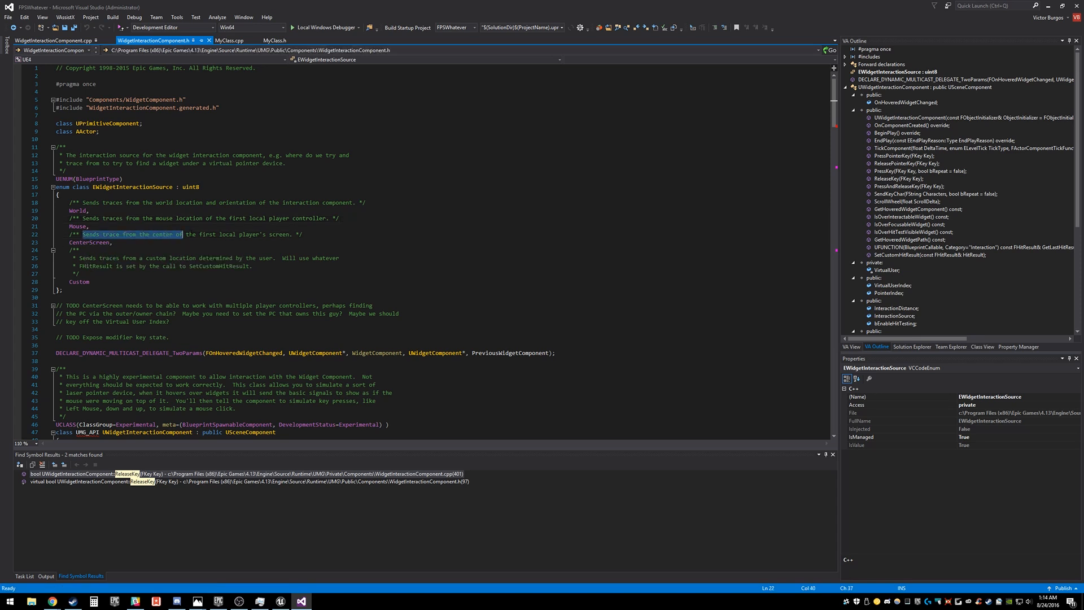
{"action": "left_click", "coordinate": [110, 242]}
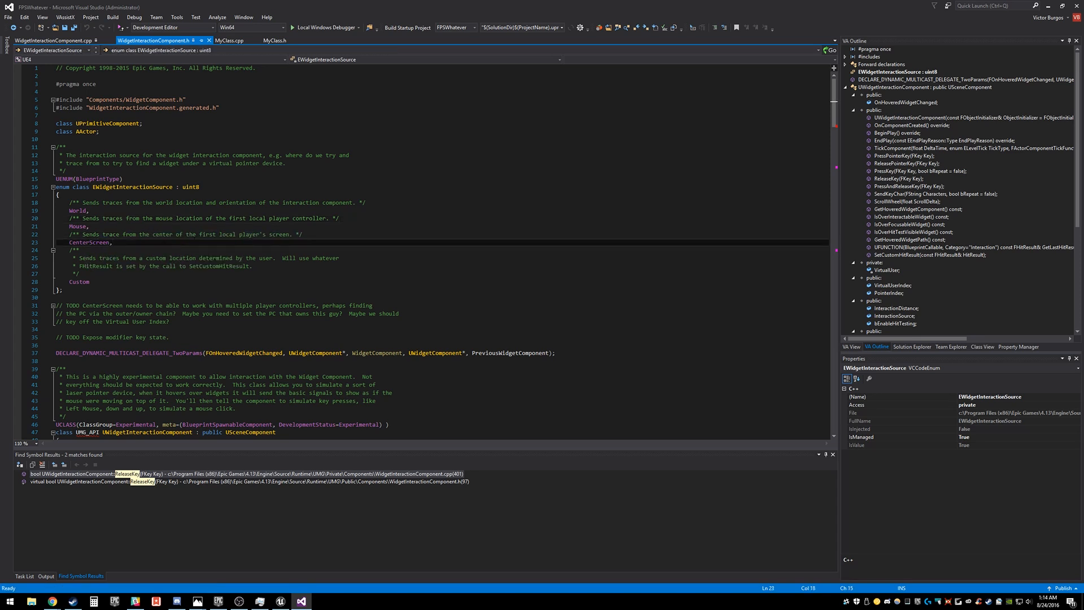
{"action": "left_click", "coordinate": [270, 234]}
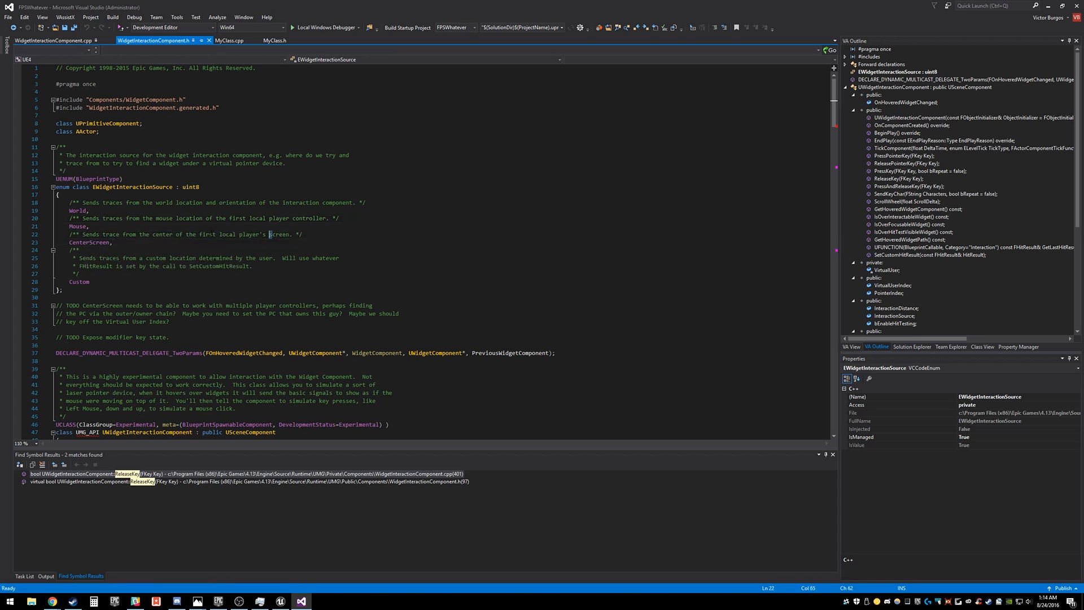
{"action": "mouse_move", "coordinate": [83, 243]}
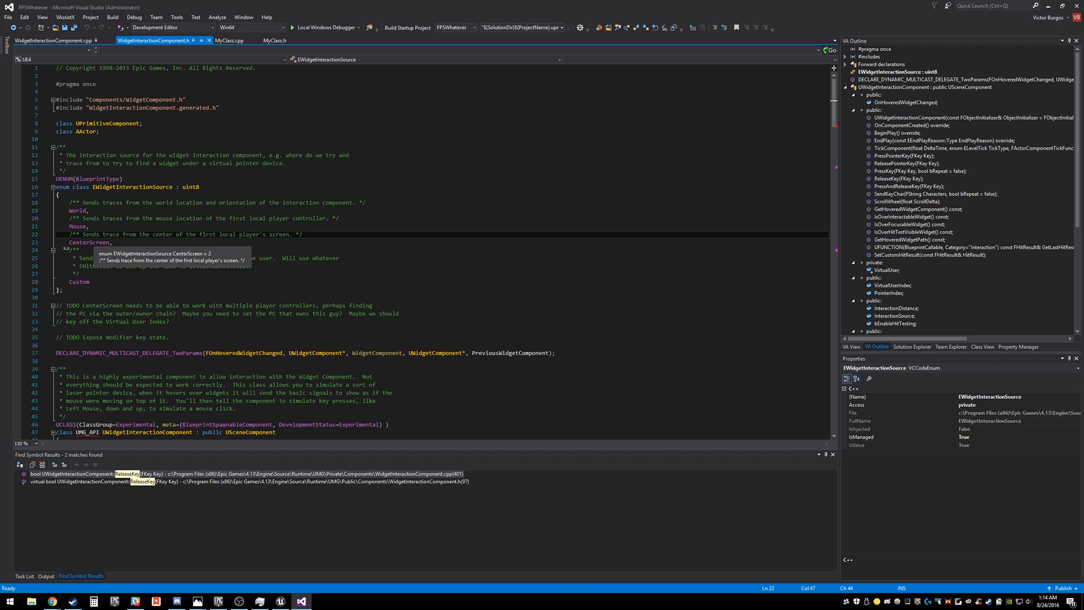
{"action": "scroll", "scroll_direction": "down", "scroll_amount": 3}
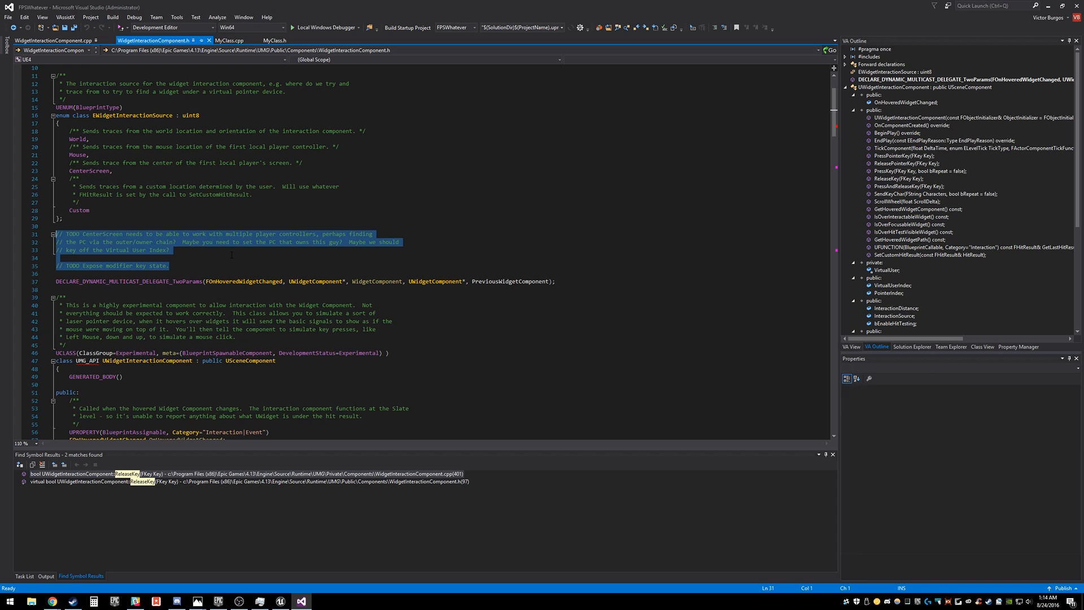
{"action": "left_click", "coordinate": [231, 258]}
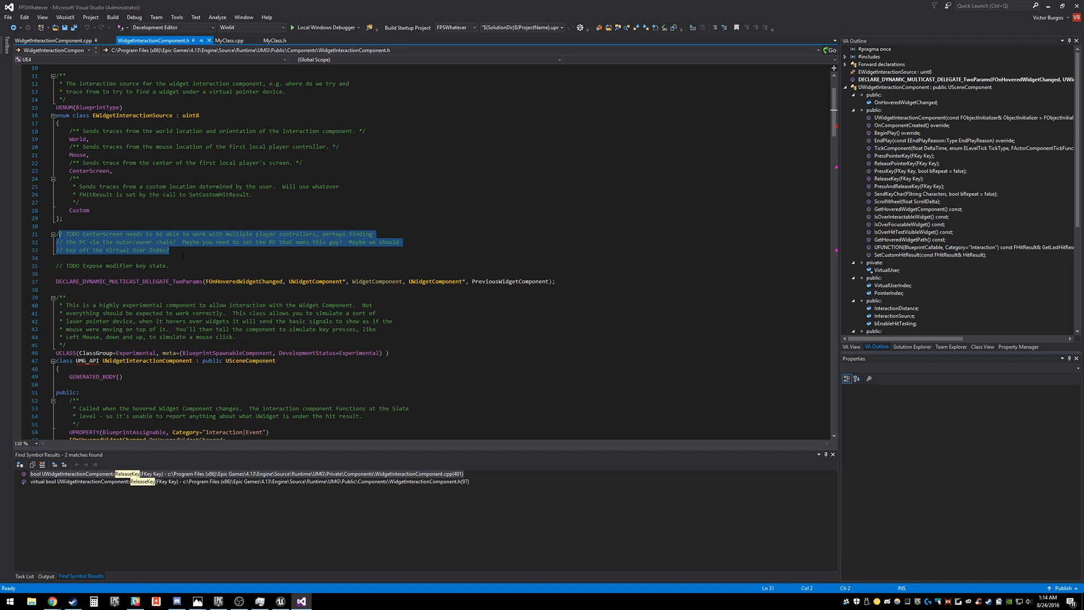
{"action": "scroll", "scroll_direction": "up", "scroll_amount": 3}
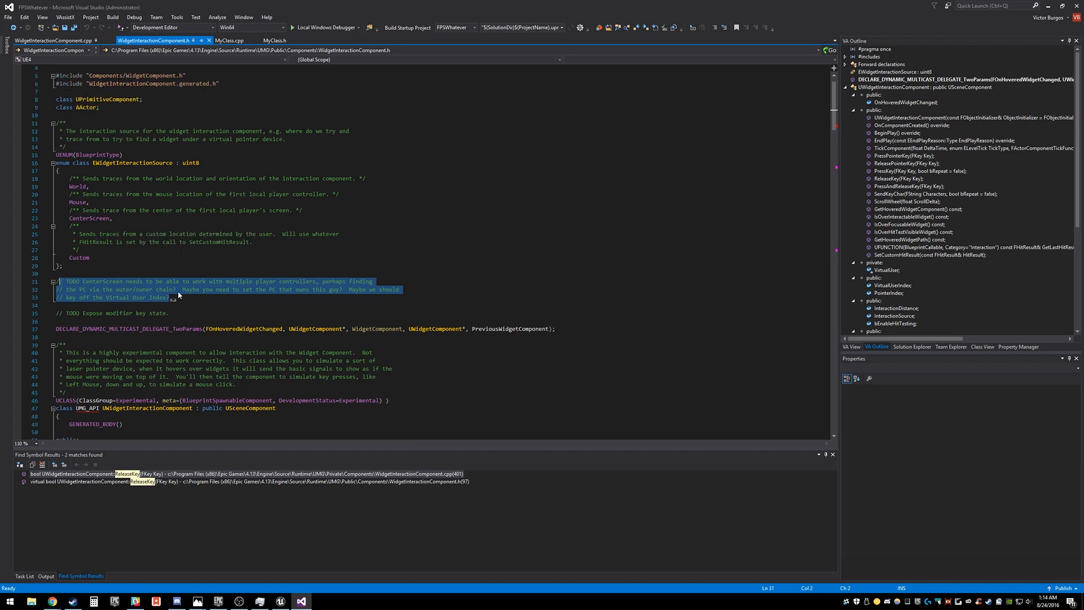
{"action": "left_click", "coordinate": [179, 289]}
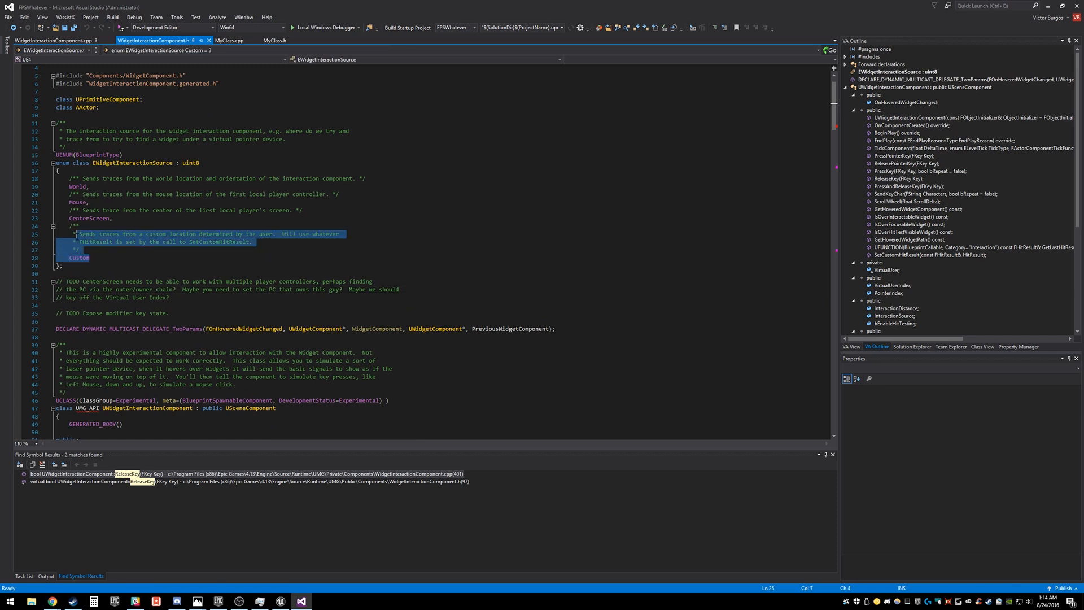
{"action": "left_click", "coordinate": [78, 266]}
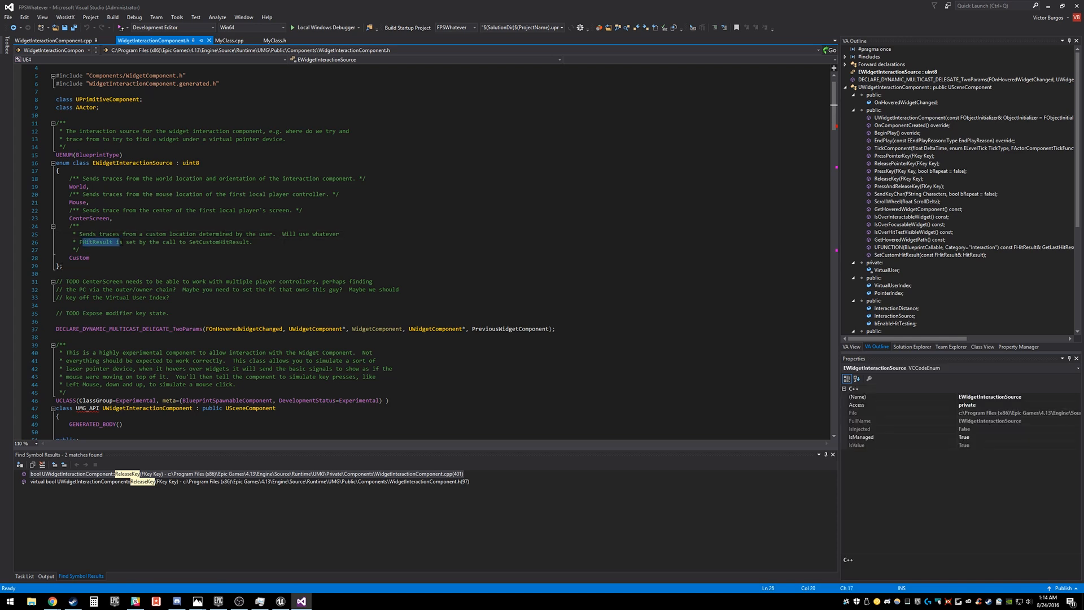
{"action": "double_click", "coordinate": [219, 243]}
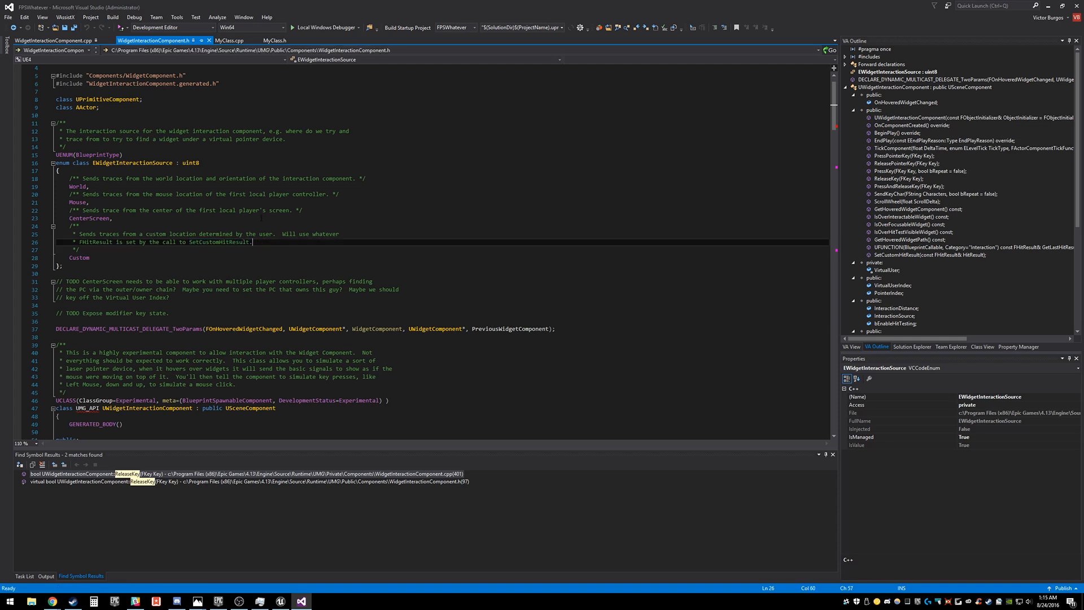
{"action": "scroll", "scroll_direction": "down", "scroll_amount": 3}
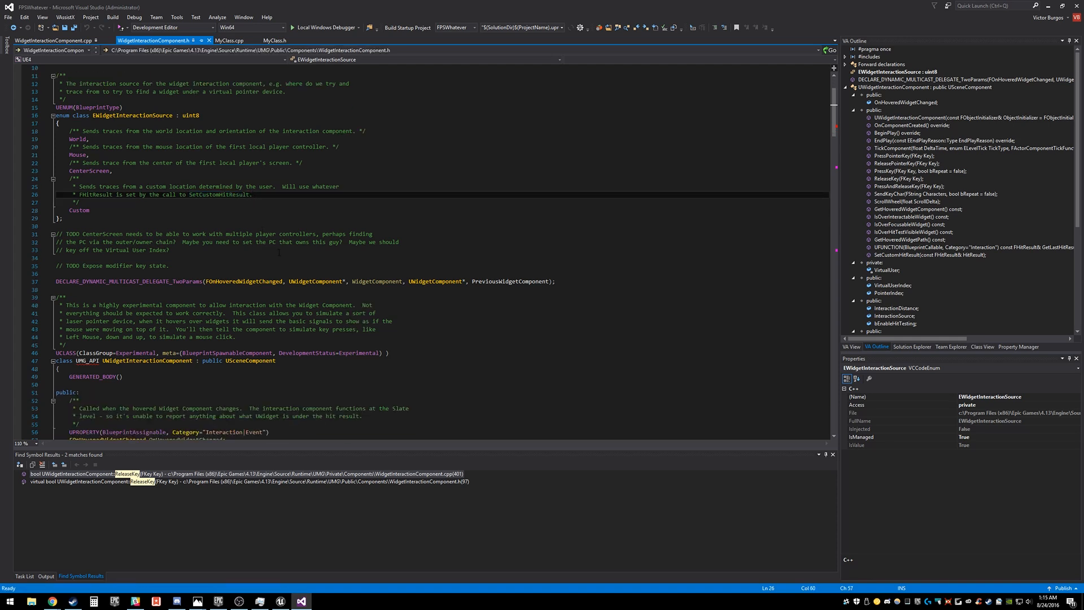
- Uncheck Should Update Physics Volume on WidgetInteraction, compile FirstPersonCharacter, and Save All
{"action": "left_click", "coordinate": [280, 600]}
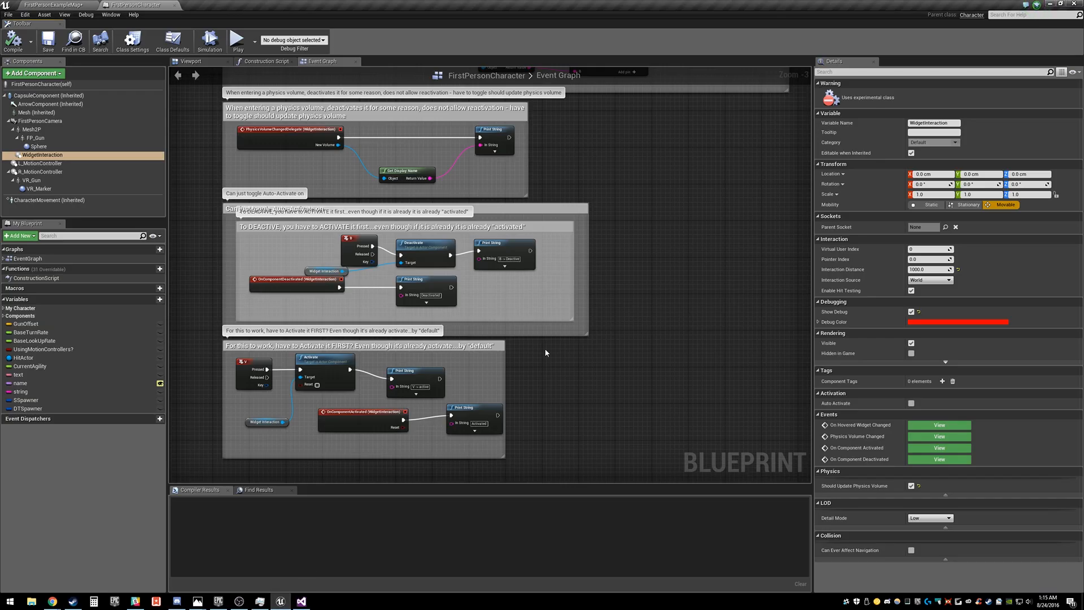
{"action": "mouse_move", "coordinate": [564, 363]}
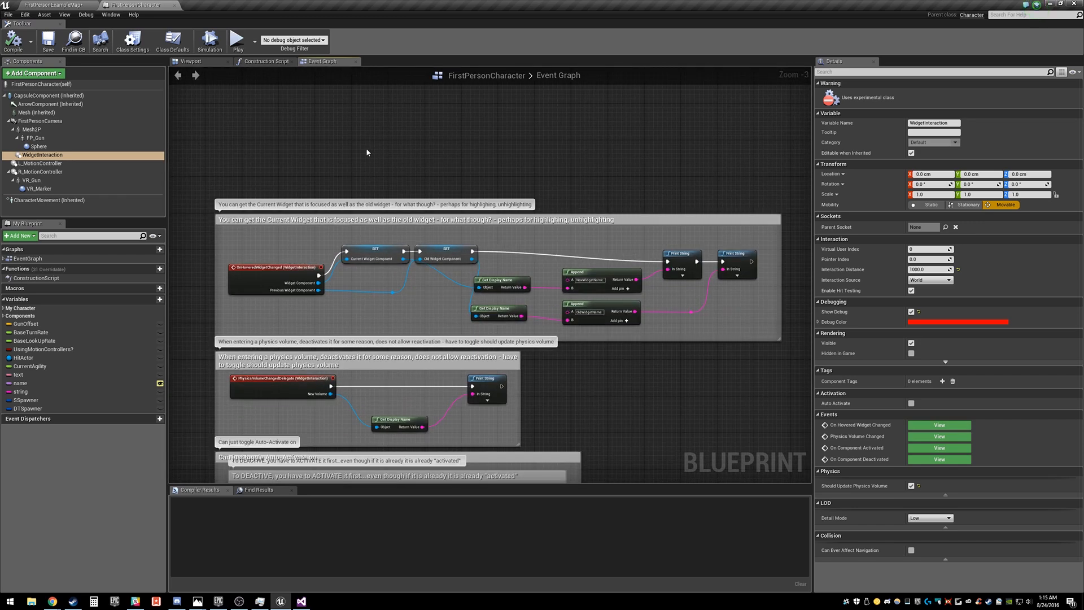
{"action": "mouse_move", "coordinate": [350, 160]}
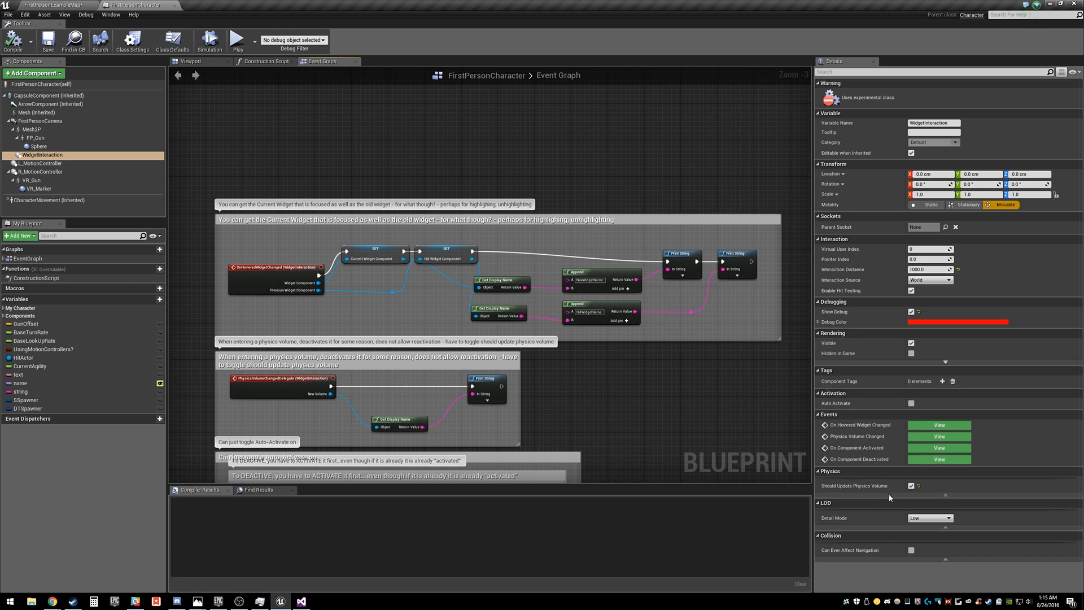
{"action": "left_click", "coordinate": [911, 484]}
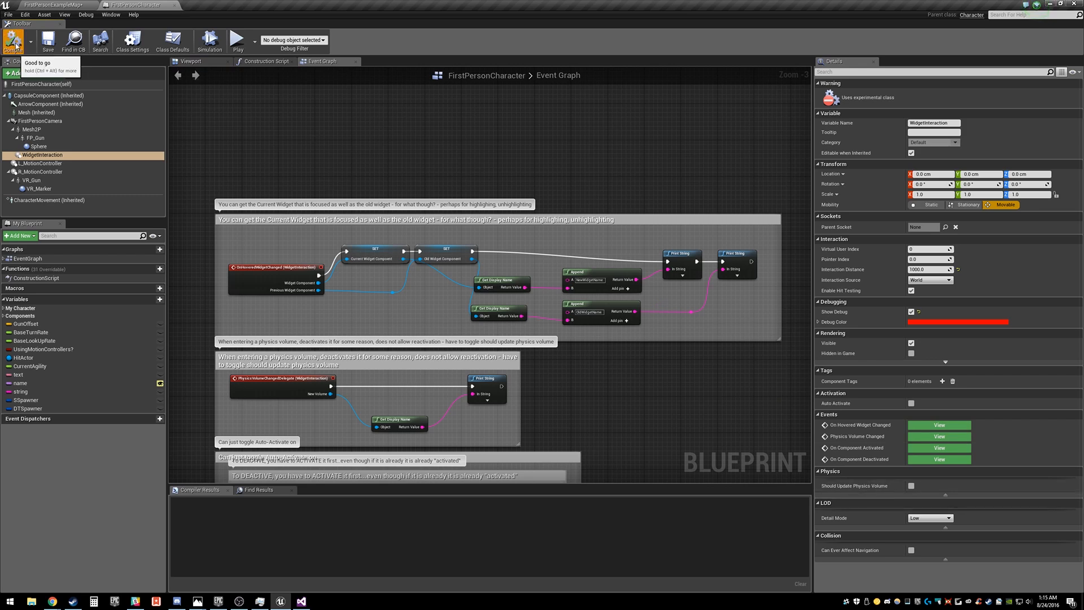
{"action": "left_click", "coordinate": [13, 39]}
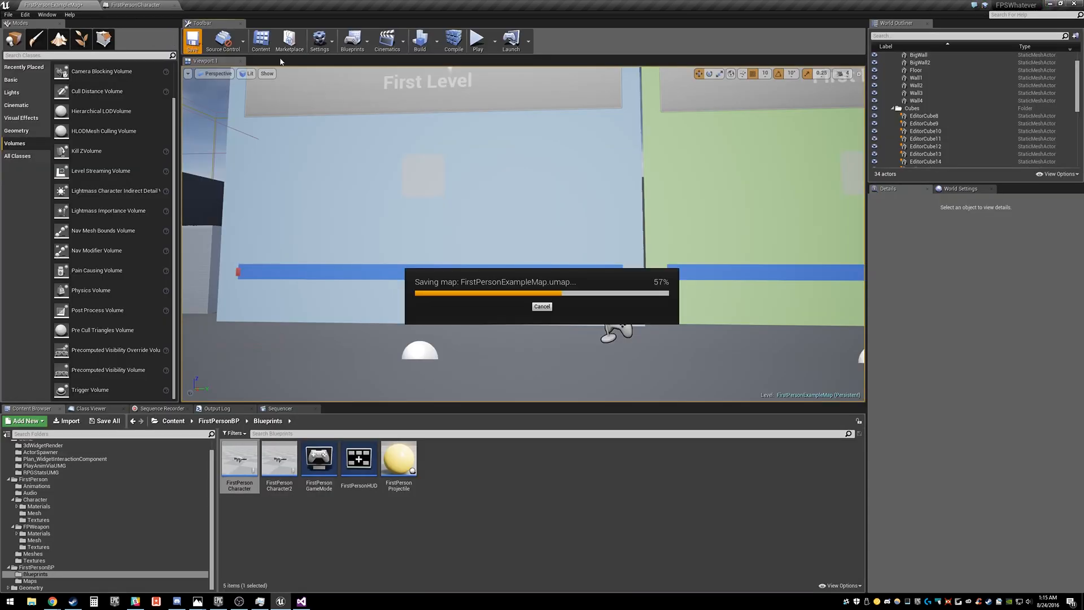
{"action": "left_click", "coordinate": [136, 5]}
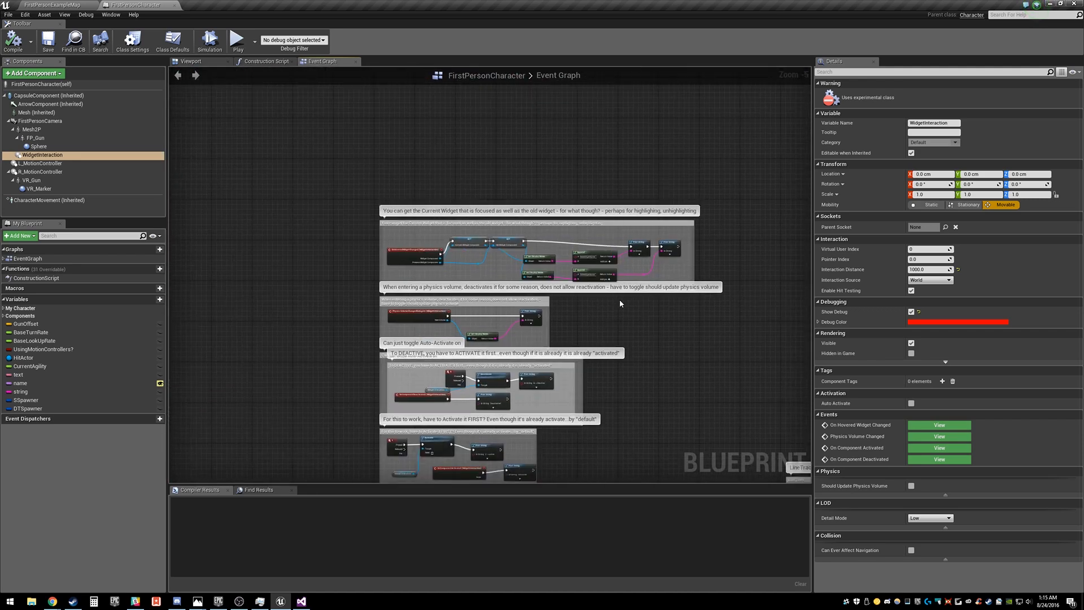
- Scroll the Event Graph to OnHoveredWidgetChanged with Get Display Name, Append and Print String
{"action": "scroll", "scroll_direction": "up", "scroll_amount": 3}
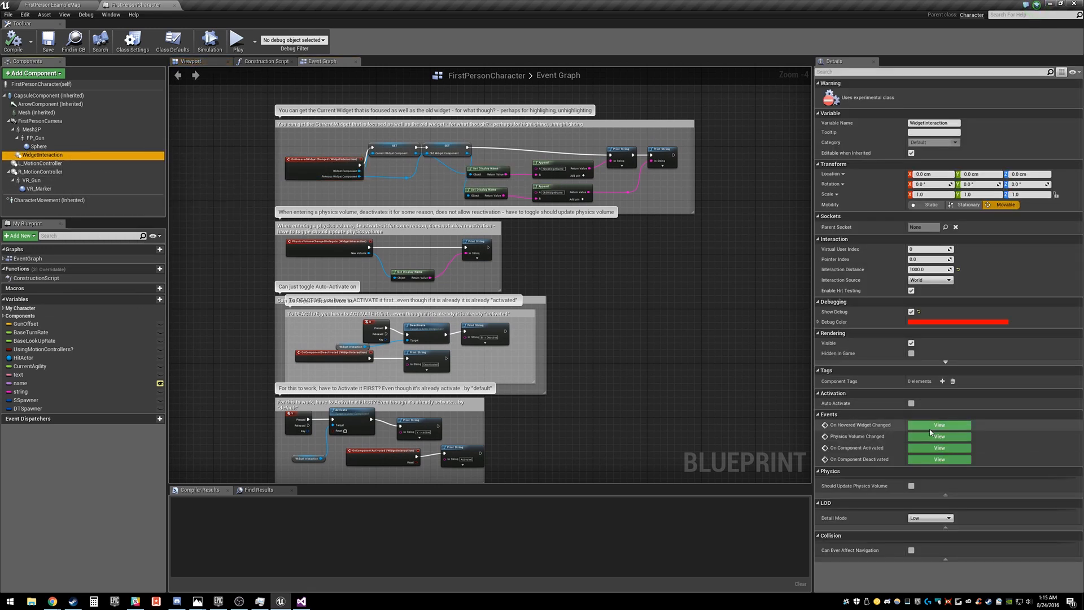
{"action": "mouse_move", "coordinate": [920, 429]}
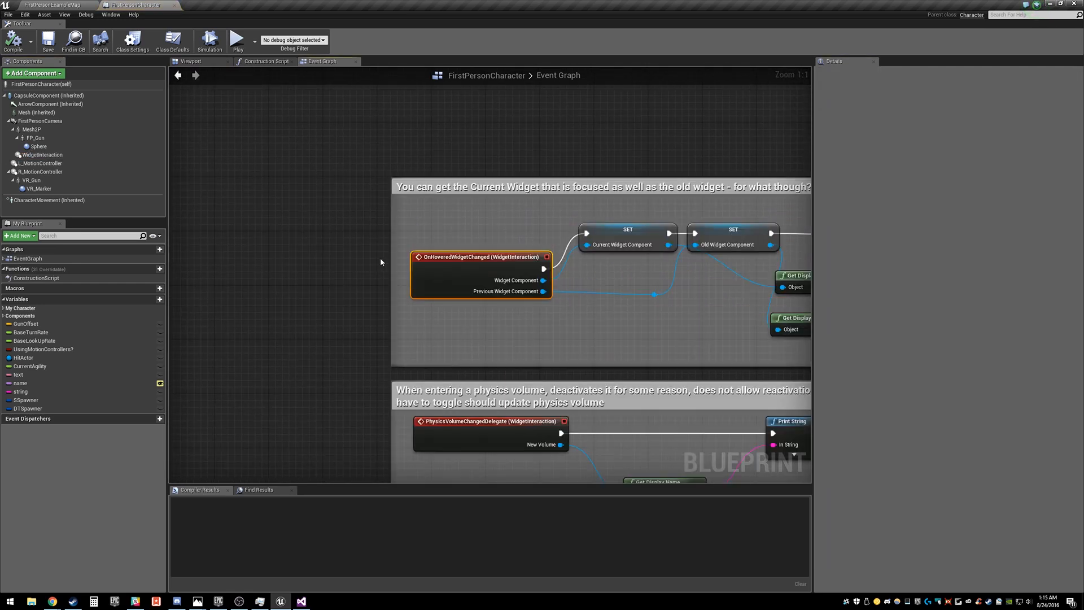
{"action": "scroll", "scroll_direction": "down", "scroll_amount": 3}
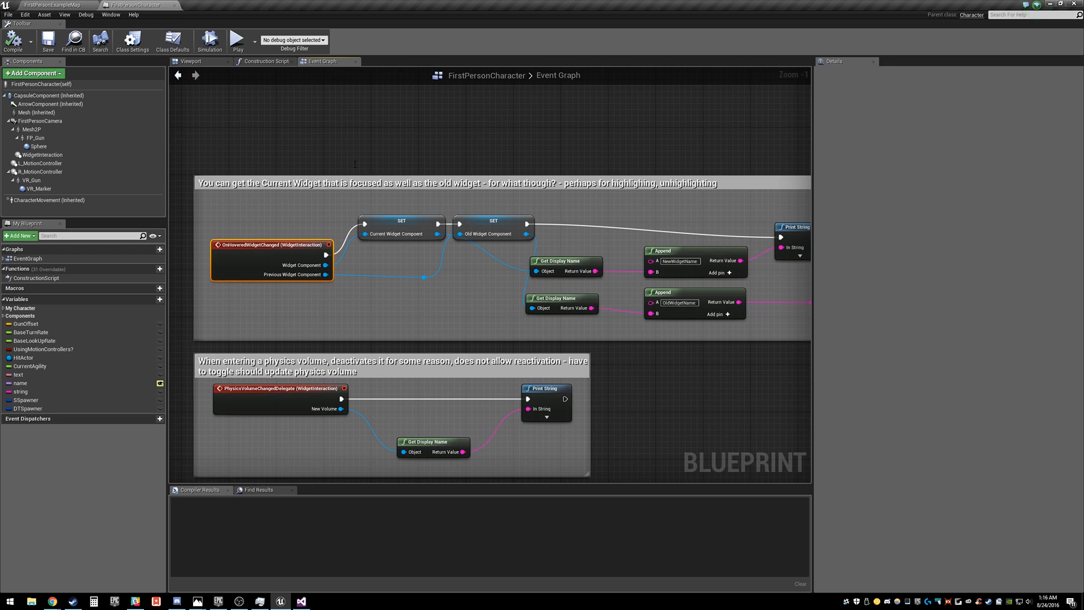
{"action": "mouse_move", "coordinate": [379, 209]}
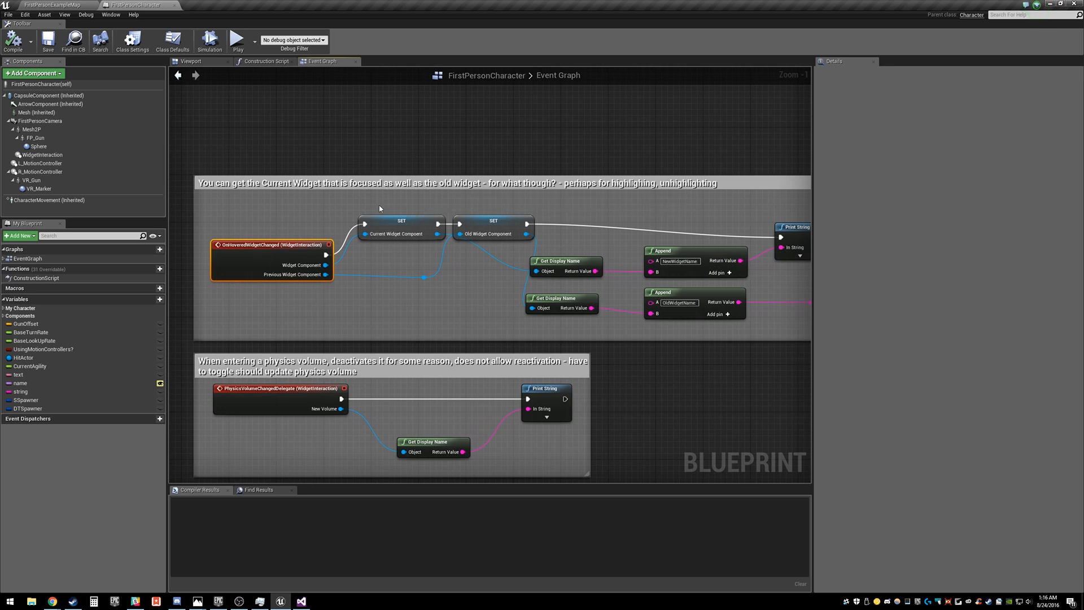
{"action": "mouse_move", "coordinate": [323, 269]}
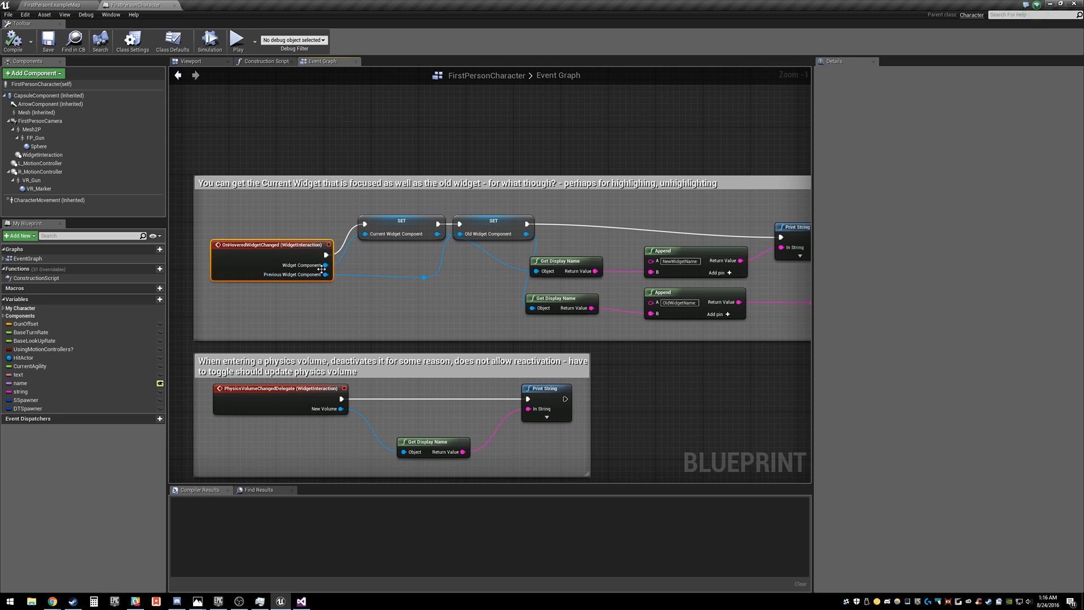
{"action": "scroll", "scroll_direction": "down", "scroll_amount": 3}
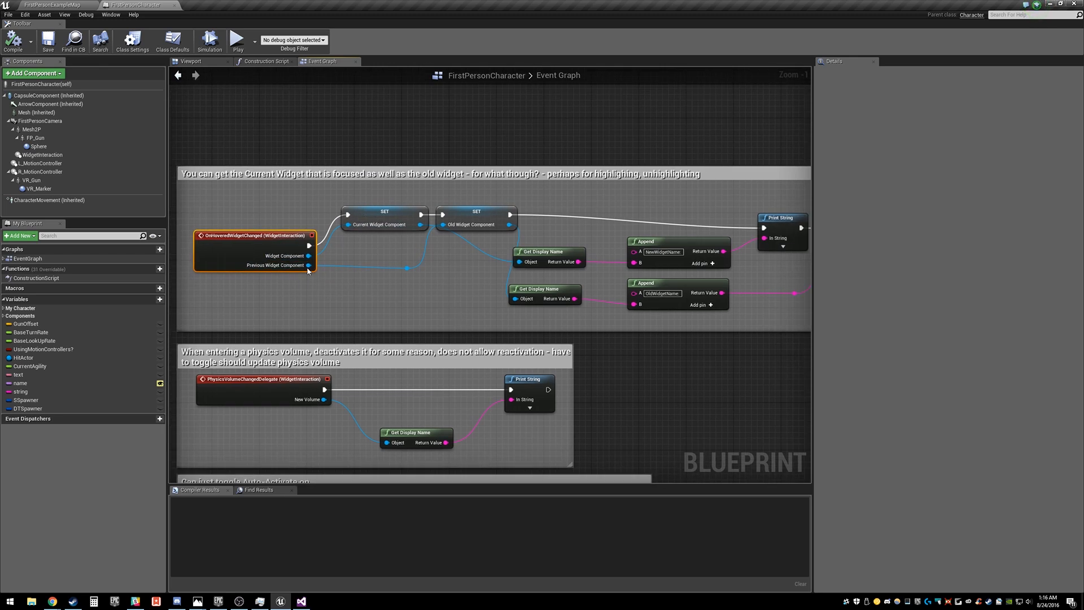
{"action": "mouse_move", "coordinate": [283, 255]}
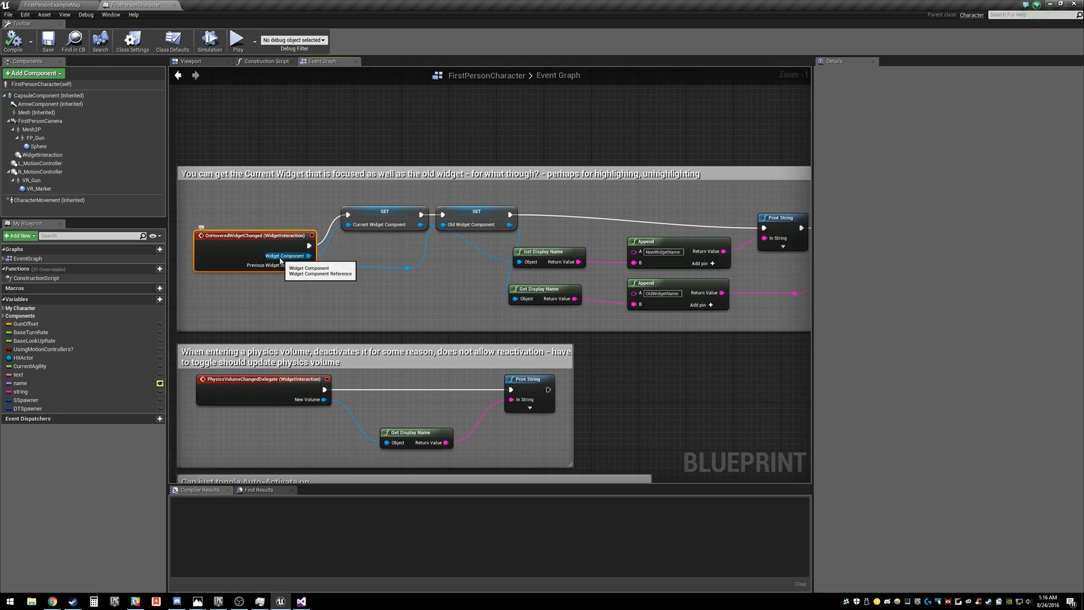
{"action": "mouse_move", "coordinate": [299, 264]}
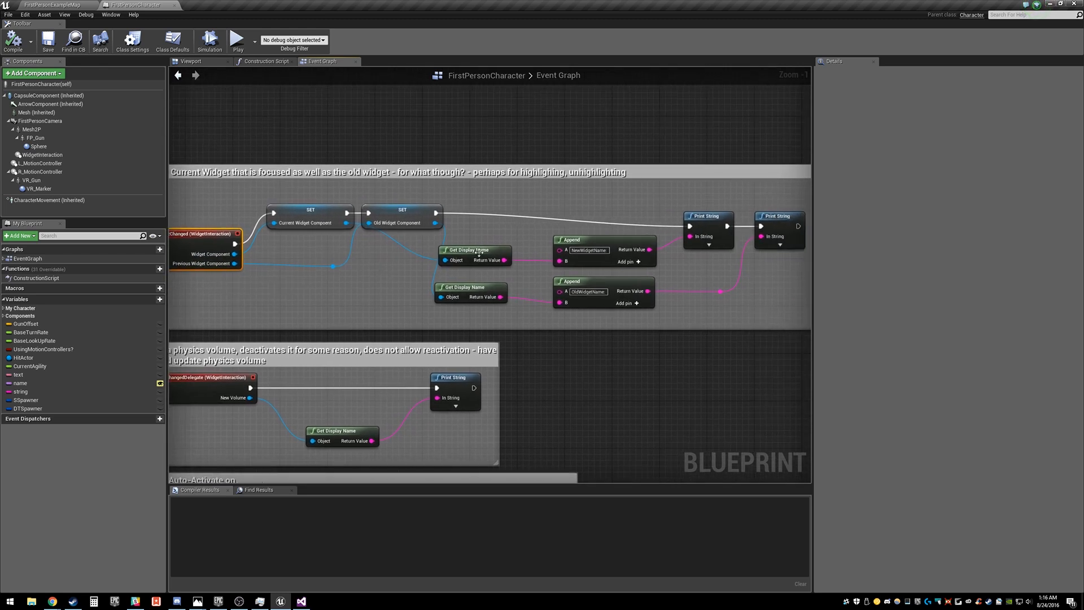
- Play FirstPersonExampleMap and hover widgets to print NewWidgetName and OldWidgetName
{"action": "left_click", "coordinate": [52, 5]}
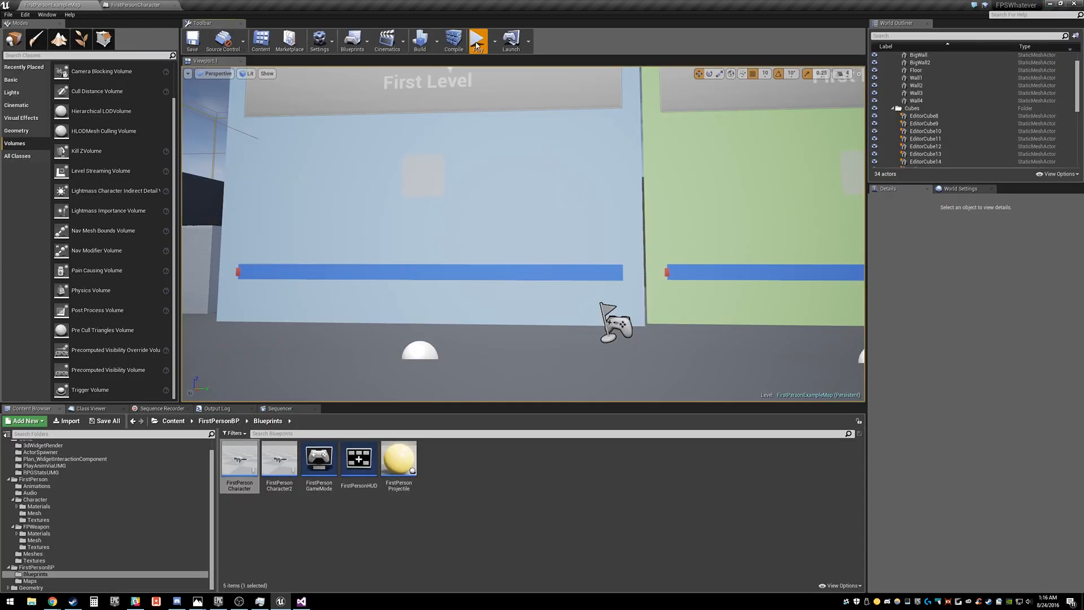
{"action": "left_click", "coordinate": [477, 40]}
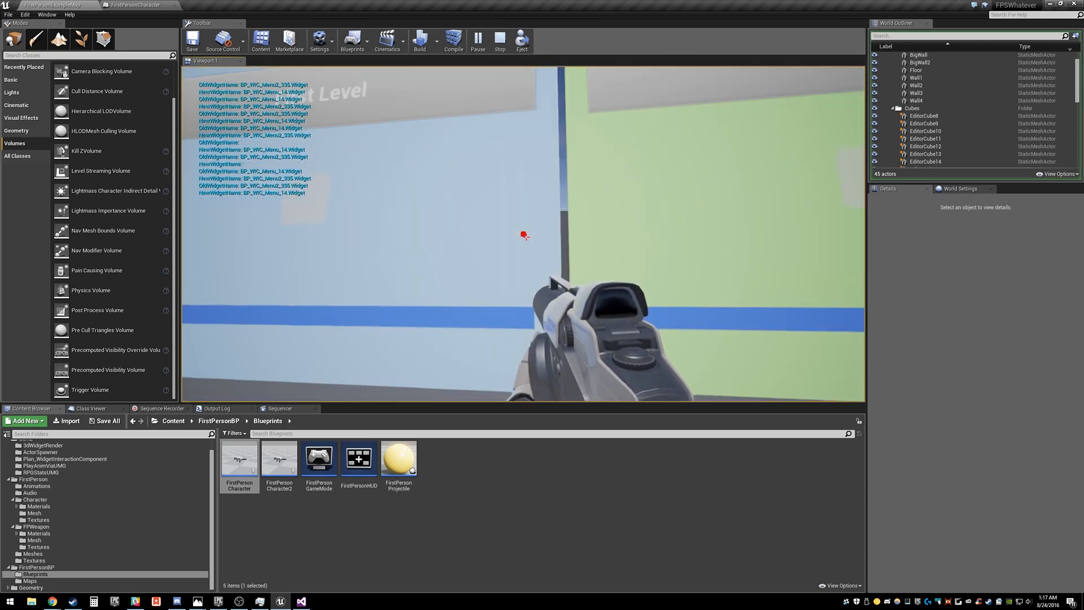
- Show the PhysicsVolumeChangedDelegate logic in the character Event Graph
{"action": "left_click", "coordinate": [500, 40]}
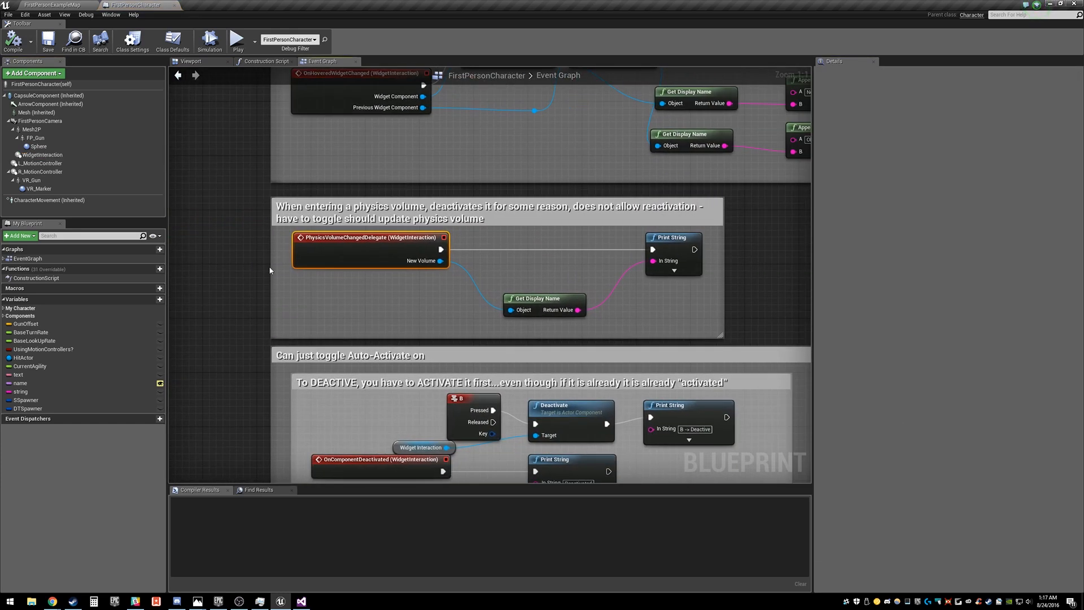
{"action": "mouse_move", "coordinate": [301, 213]}
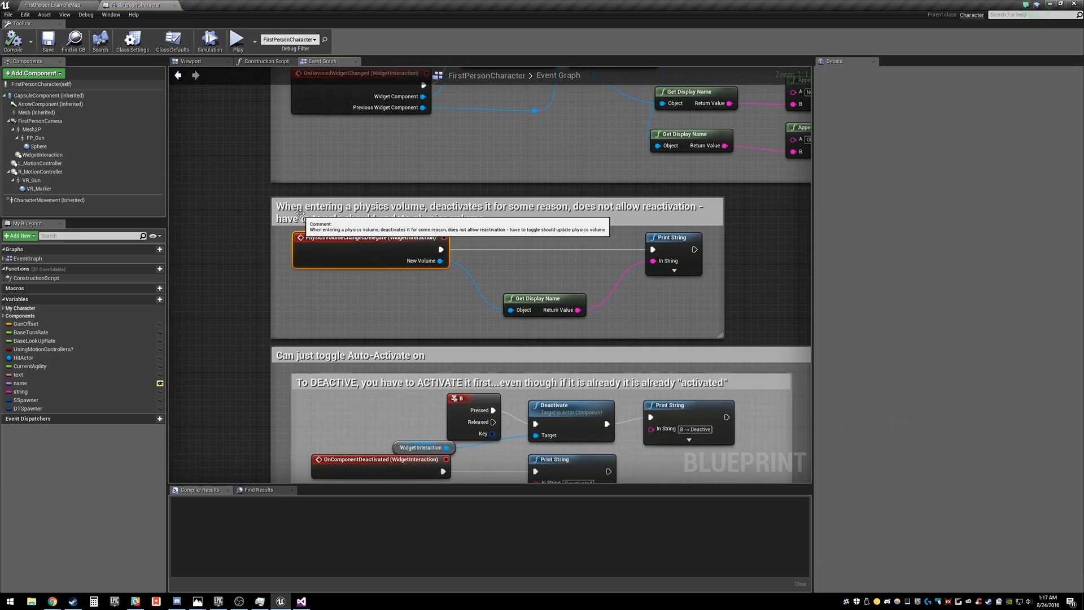
{"action": "mouse_move", "coordinate": [357, 244]}
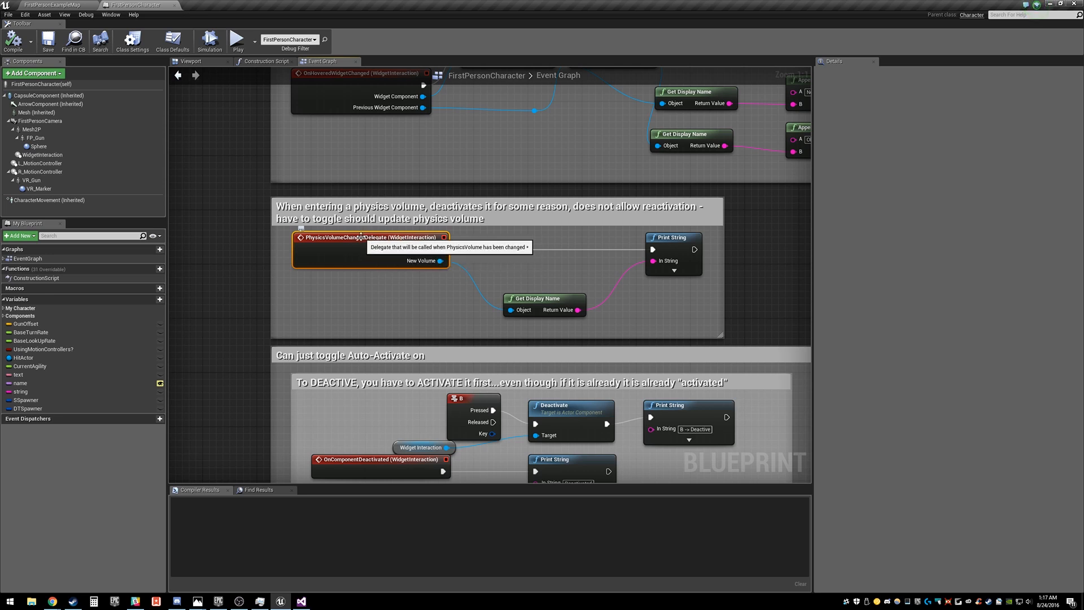
{"action": "mouse_move", "coordinate": [391, 254]}
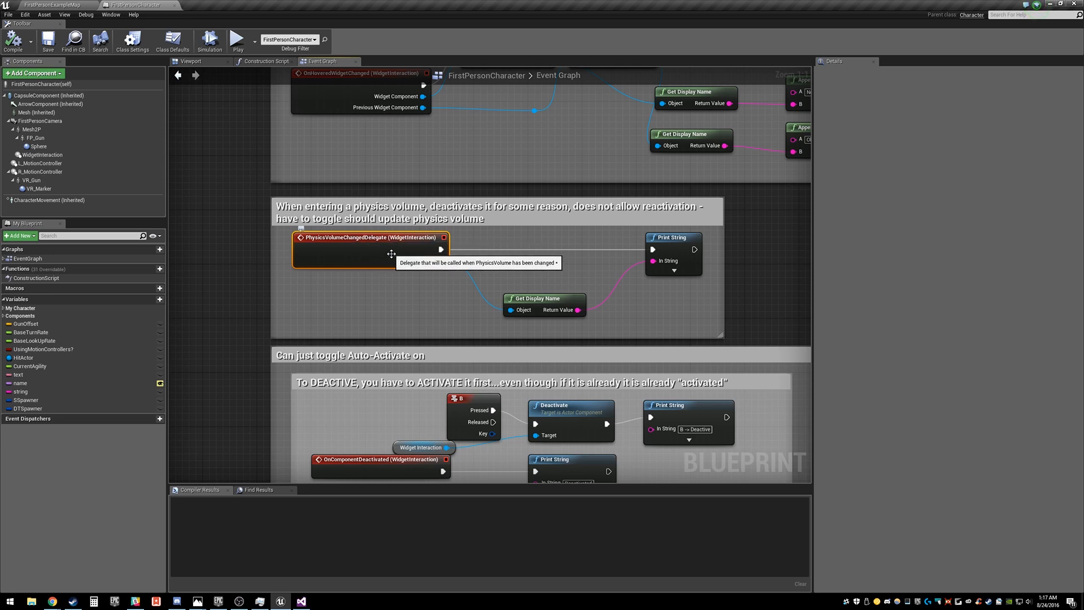
{"action": "mouse_move", "coordinate": [339, 237]}
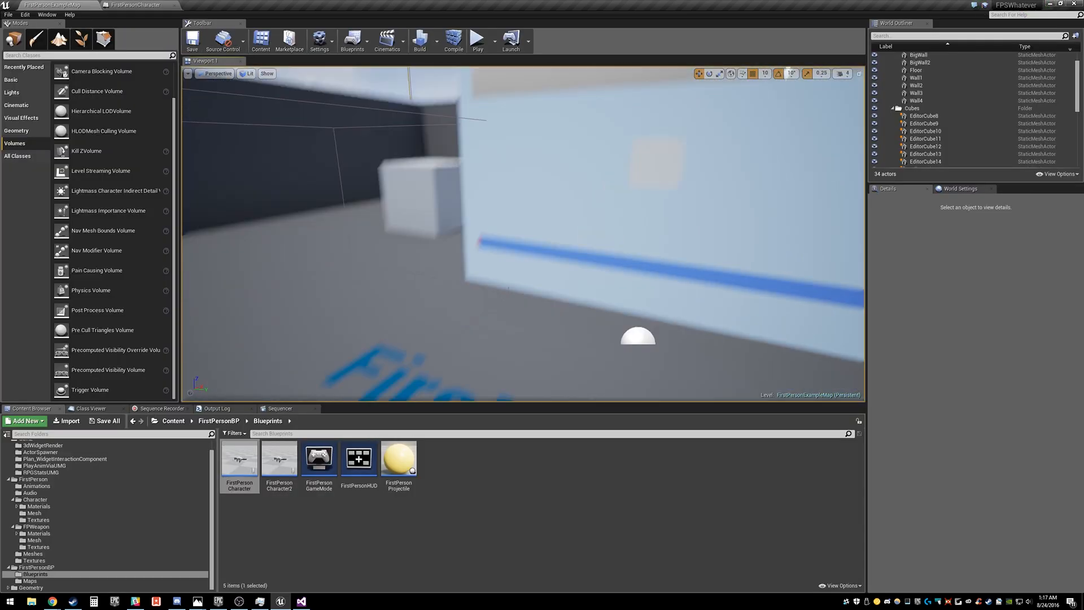
- Select PhysicsVolume, then tick Should Update Physics Volume on the WidgetInteraction component
{"action": "left_click", "coordinate": [921, 148]}
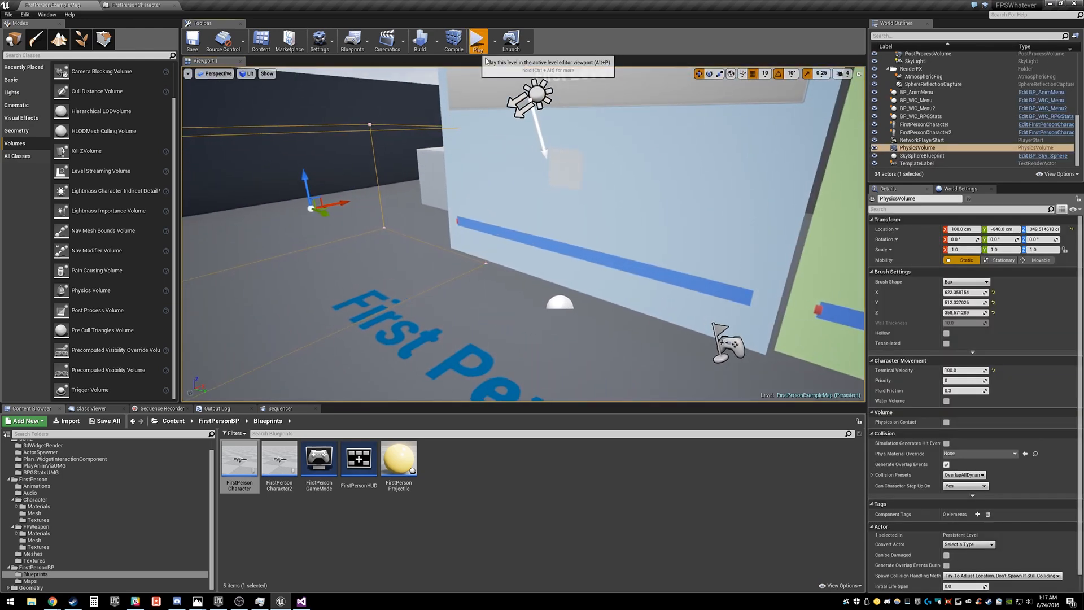
{"action": "left_click", "coordinate": [476, 39]}
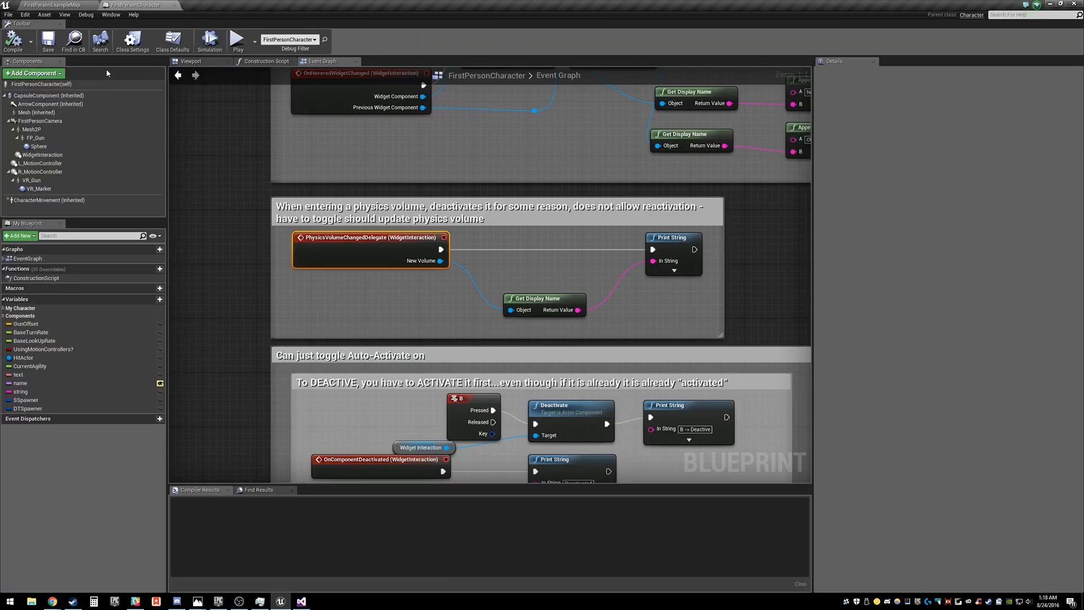
{"action": "left_click", "coordinate": [41, 155]}
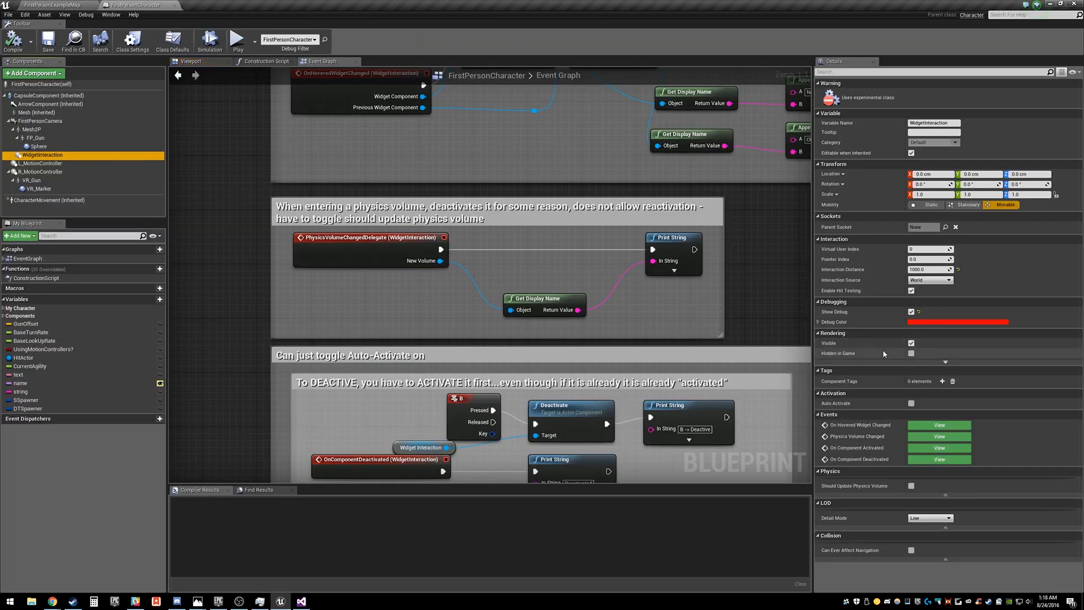
{"action": "mouse_move", "coordinate": [852, 486]}
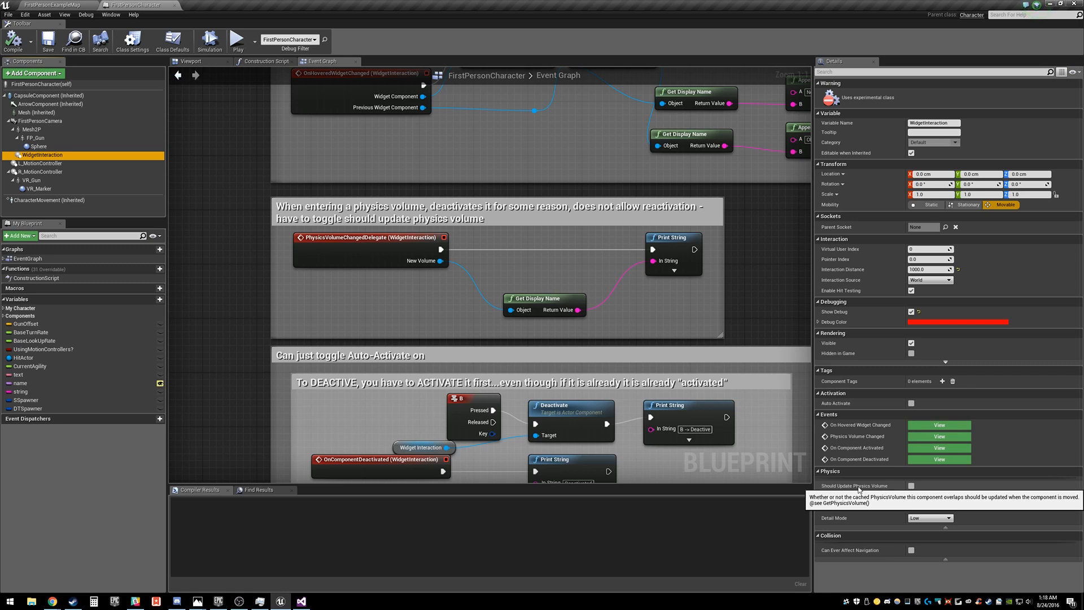
{"action": "left_click", "coordinate": [911, 484]}
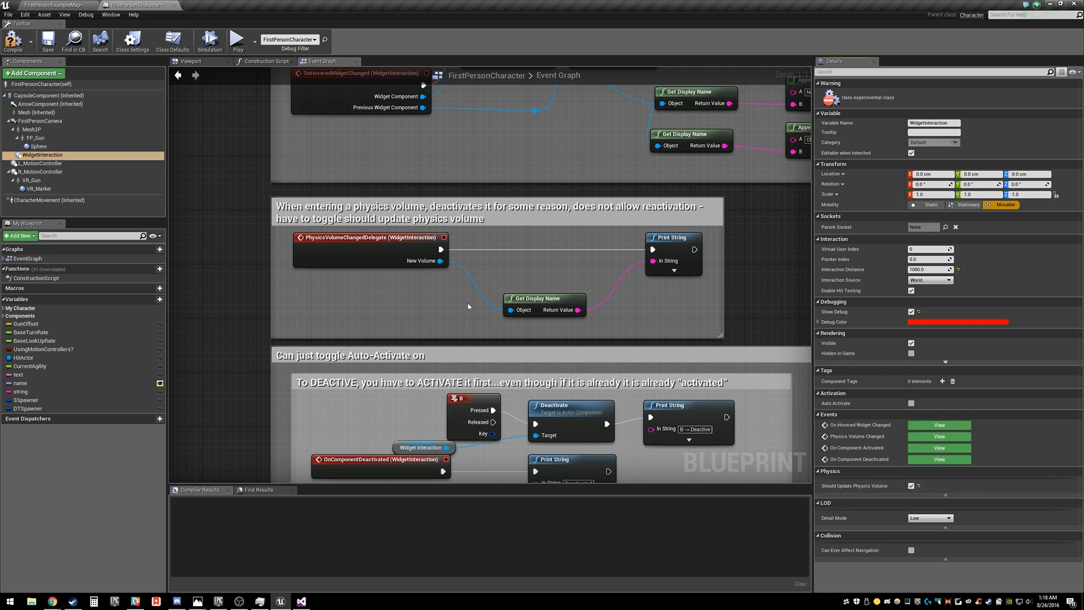
{"action": "mouse_move", "coordinate": [394, 255]}
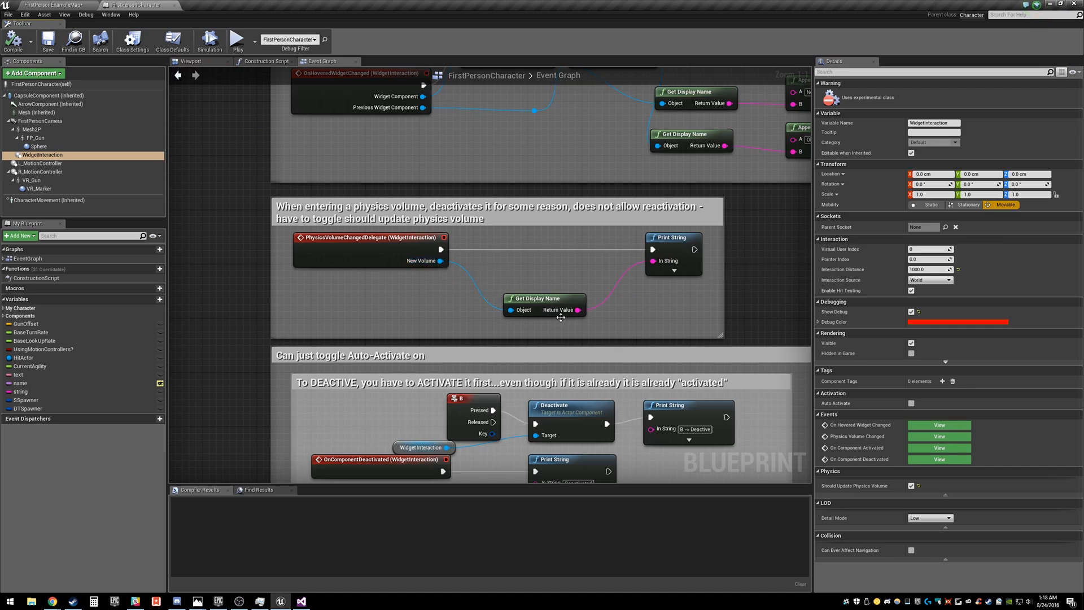
- Switch to the FirstPersonExampleMap level with the PhysicsVolume actor selected
{"action": "left_click", "coordinate": [46, 5]}
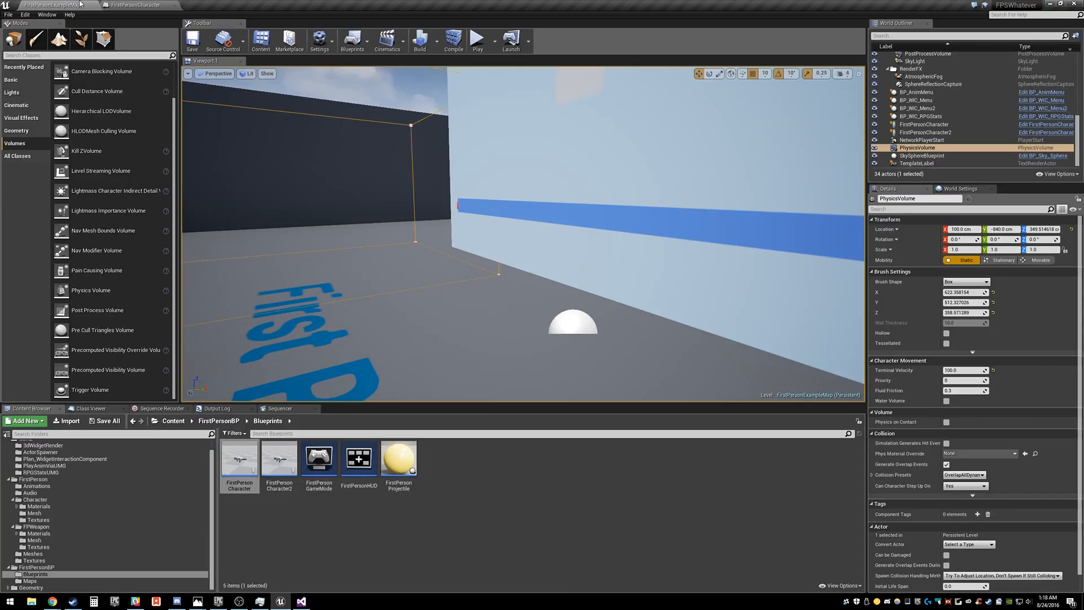
{"action": "left_click", "coordinate": [477, 39]}
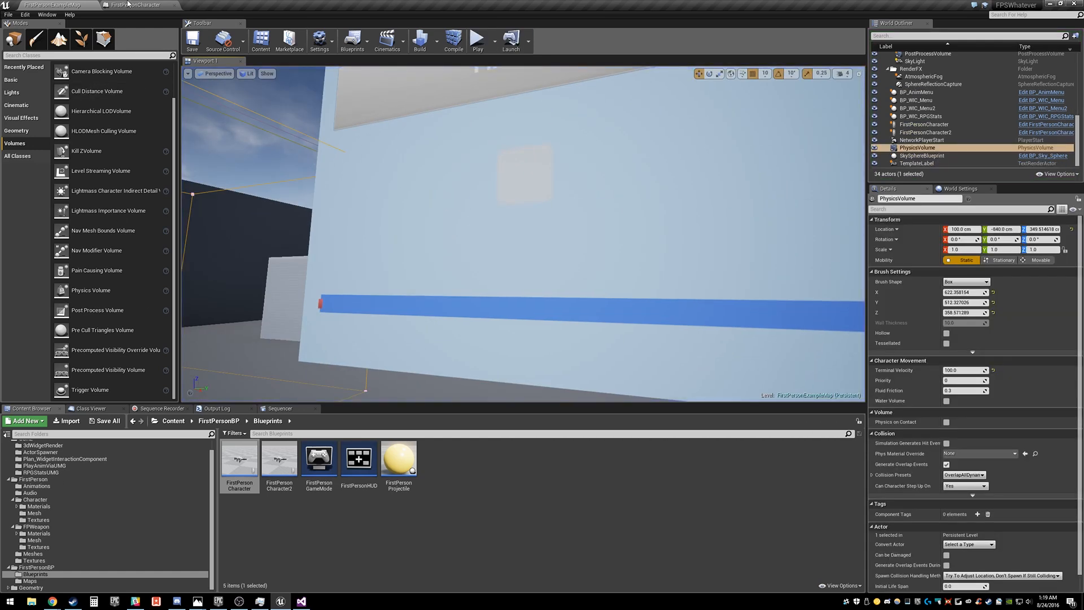
- Scroll the character Event Graph to the Auto-Activate deactivate and activate comment groups
{"action": "left_click", "coordinate": [138, 5]}
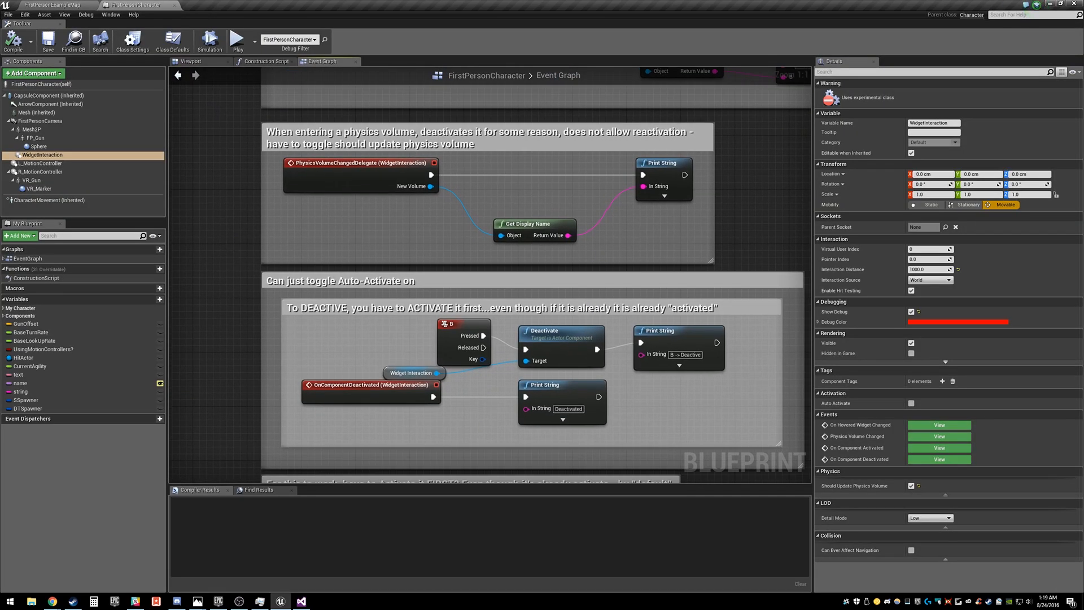
{"action": "scroll", "scroll_direction": "down", "scroll_amount": 3}
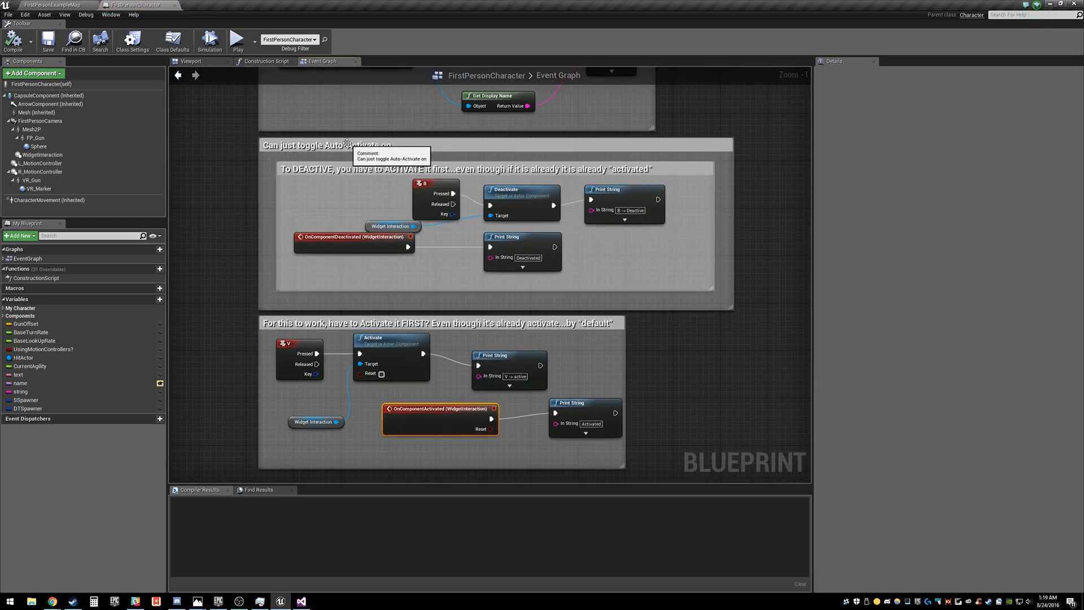
{"action": "scroll", "scroll_direction": "down", "scroll_amount": 3}
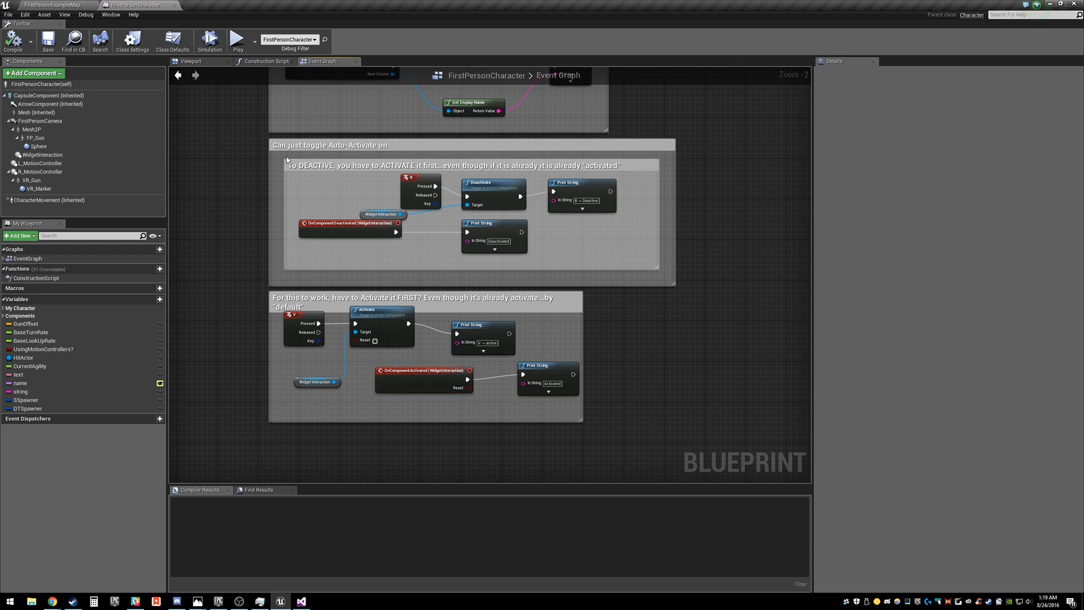
{"action": "mouse_move", "coordinate": [360, 308]}
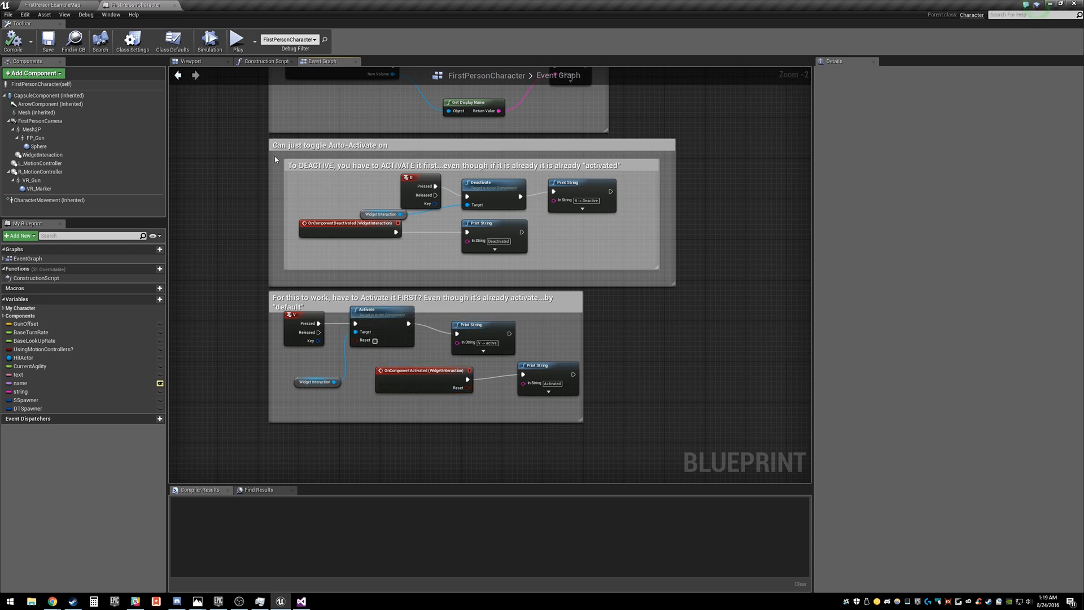
{"action": "mouse_move", "coordinate": [212, 101]}
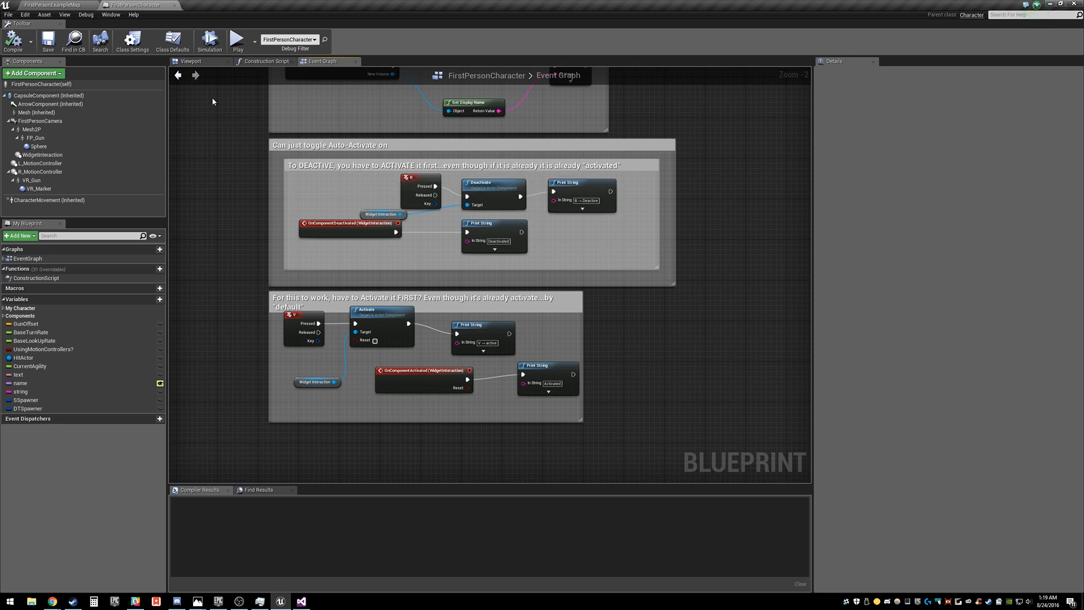
{"action": "mouse_move", "coordinate": [186, 112]}
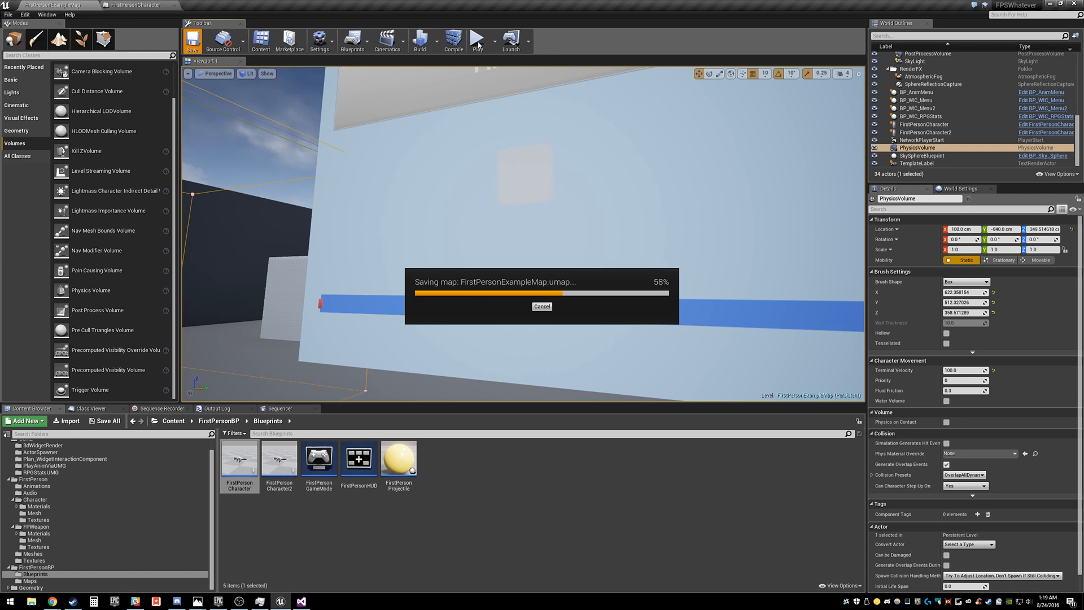
- Start a play test of the level
{"action": "left_click", "coordinate": [476, 39]}
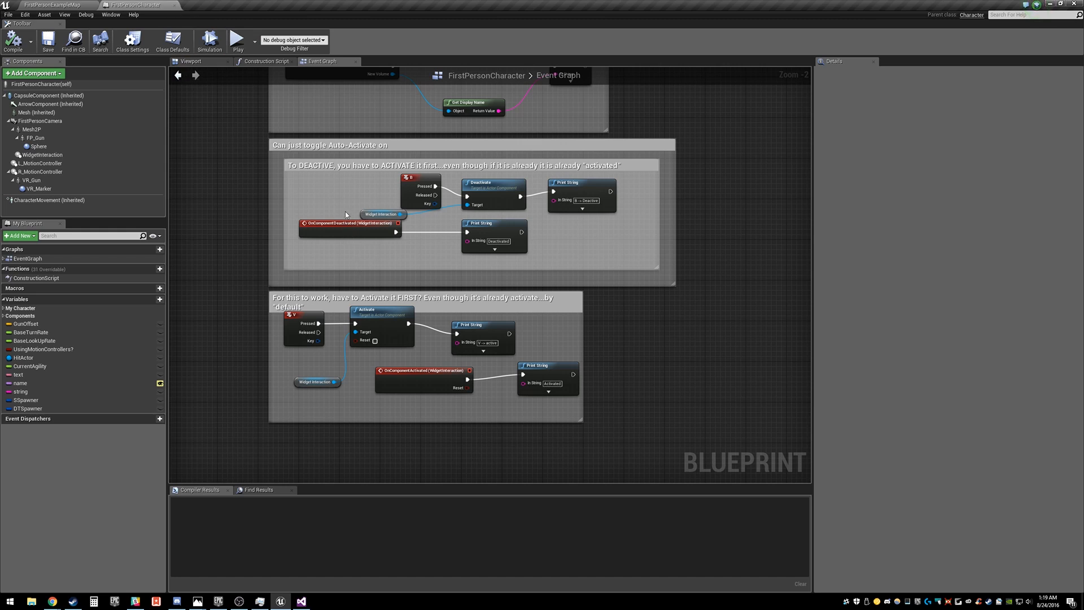
- Review WidgetInteraction's settings and the Deactivate/Activate comment examples, then return to FirstPersonExampleMap
{"action": "scroll", "scroll_direction": "up", "scroll_amount": 3}
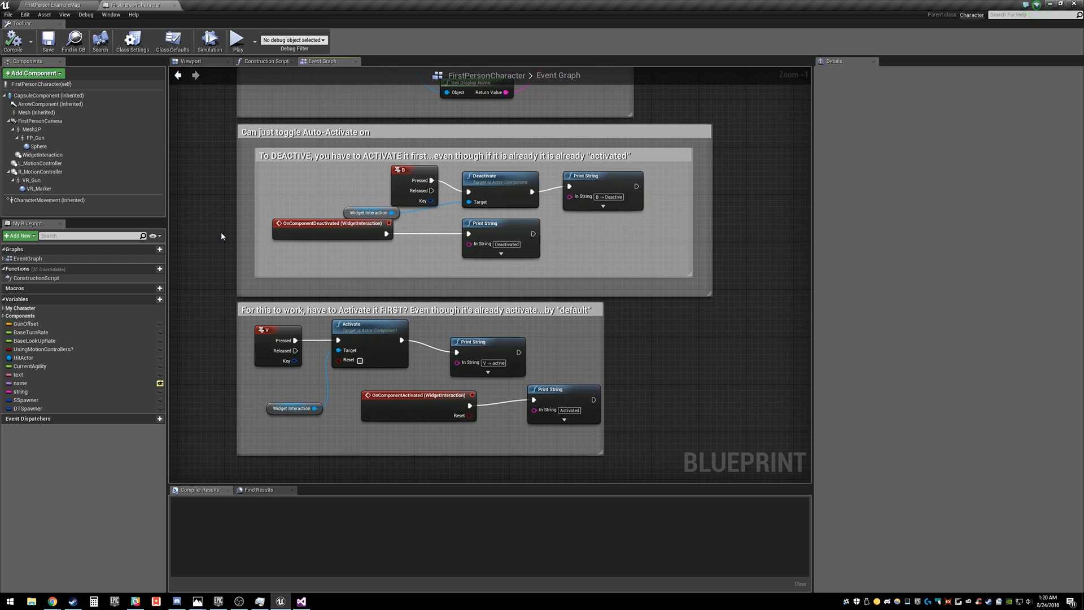
{"action": "left_click", "coordinate": [42, 155]}
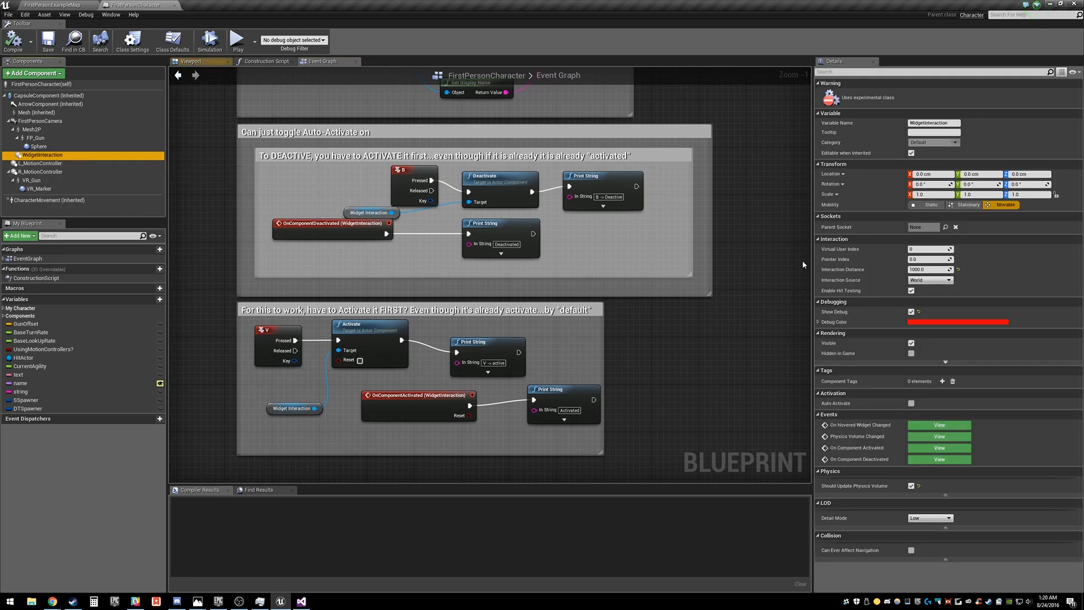
{"action": "mouse_move", "coordinate": [884, 360]}
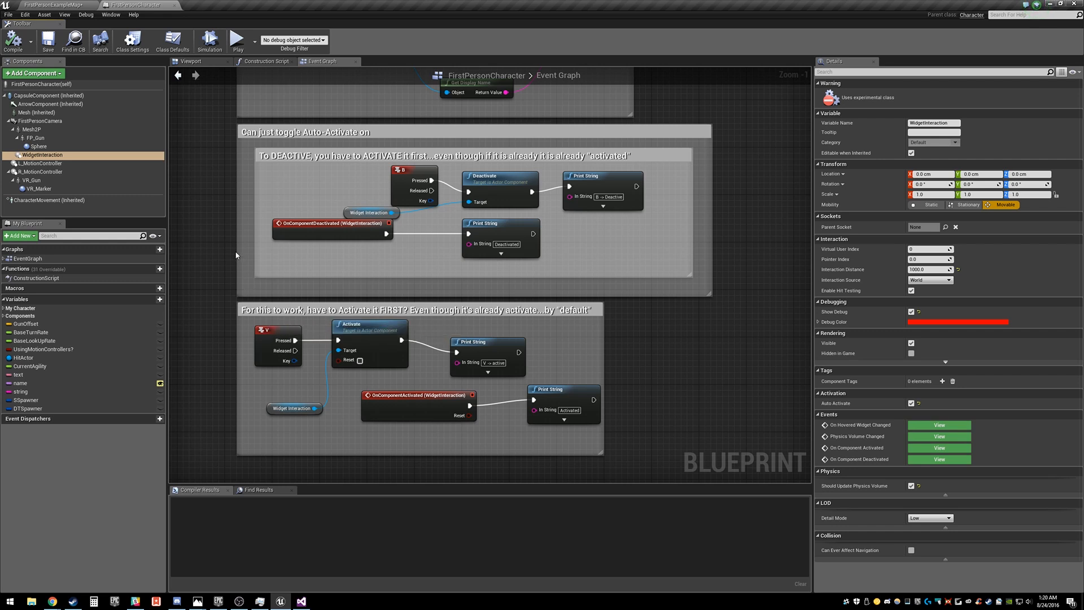
{"action": "mouse_move", "coordinate": [468, 274]}
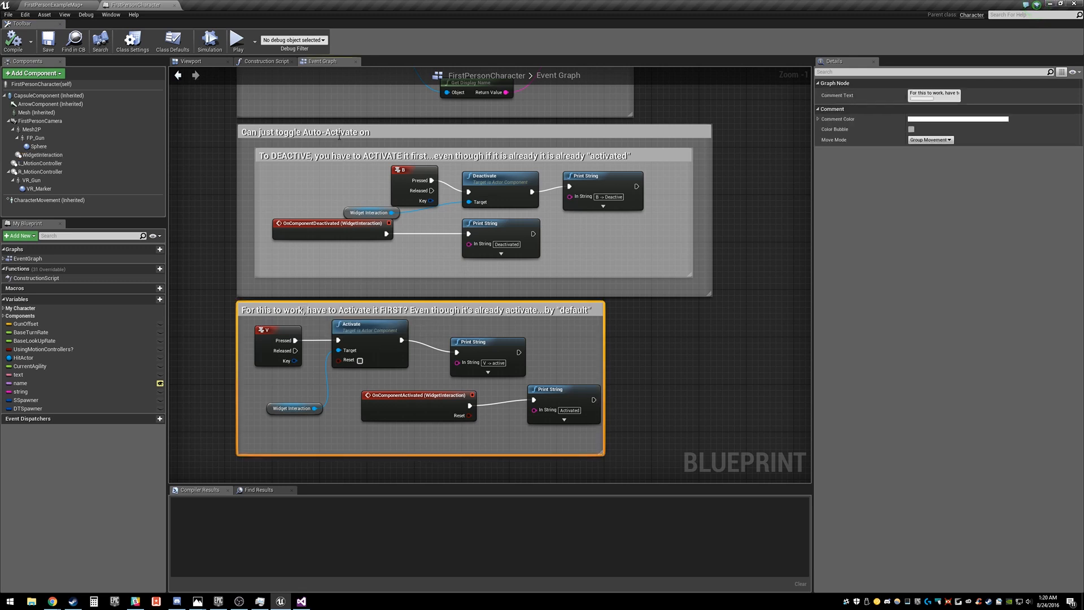
{"action": "left_click", "coordinate": [446, 155]}
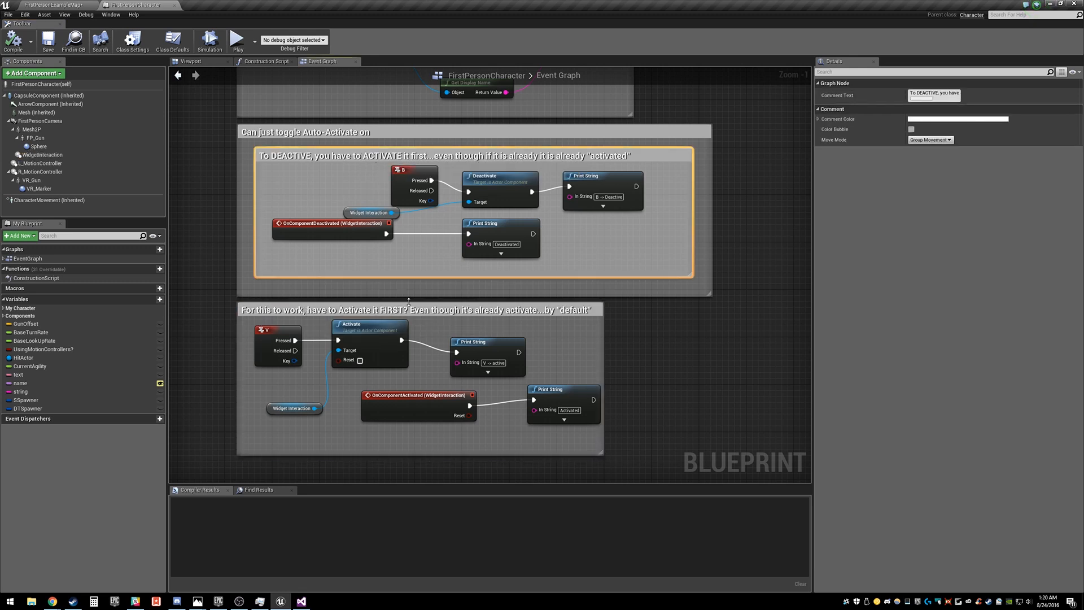
{"action": "mouse_move", "coordinate": [374, 308]}
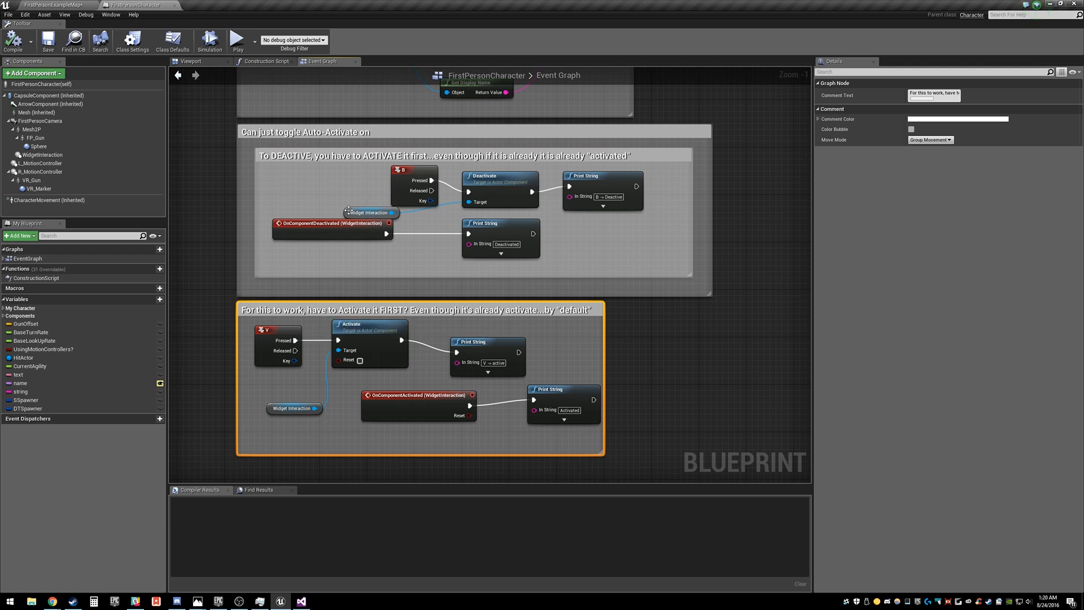
{"action": "left_click", "coordinate": [470, 156]}
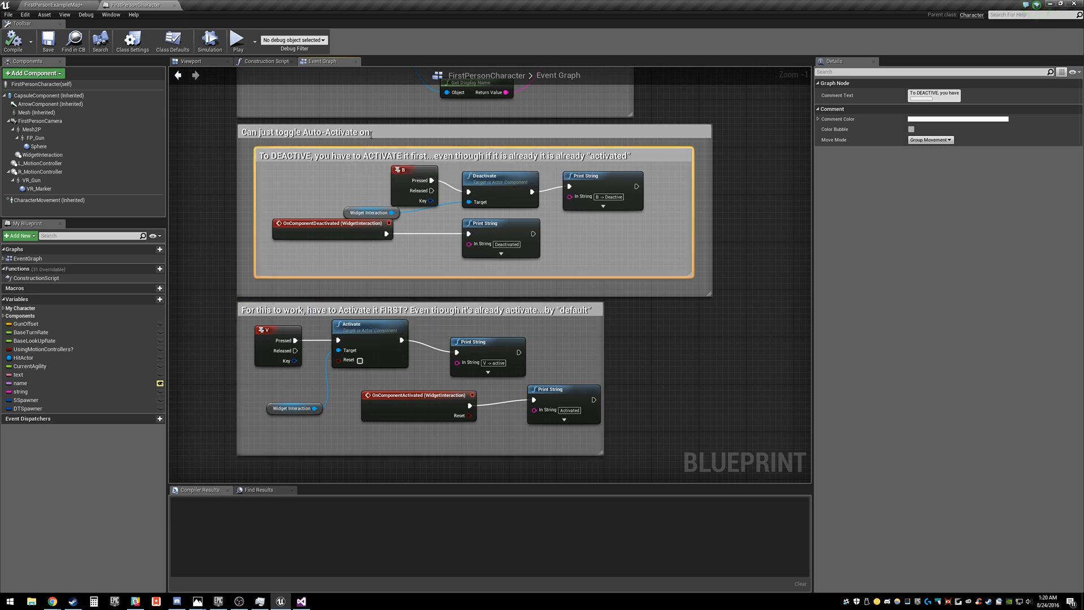
{"action": "left_click", "coordinate": [204, 199]}
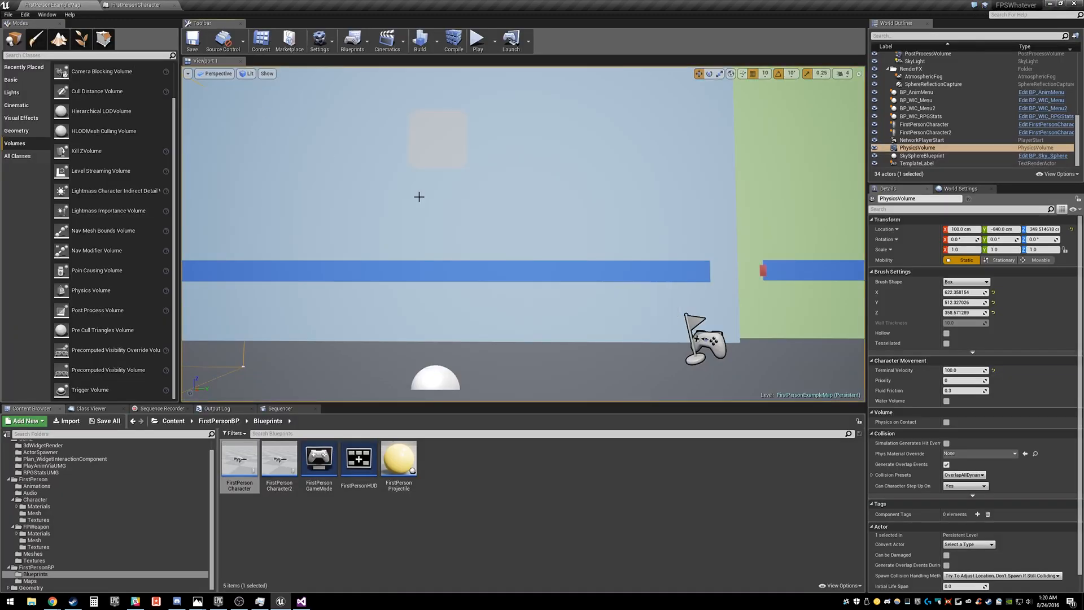
- Play-test the level twice, pressing V to print 'V -> active' and 'Activated'
{"action": "left_click", "coordinate": [477, 40]}
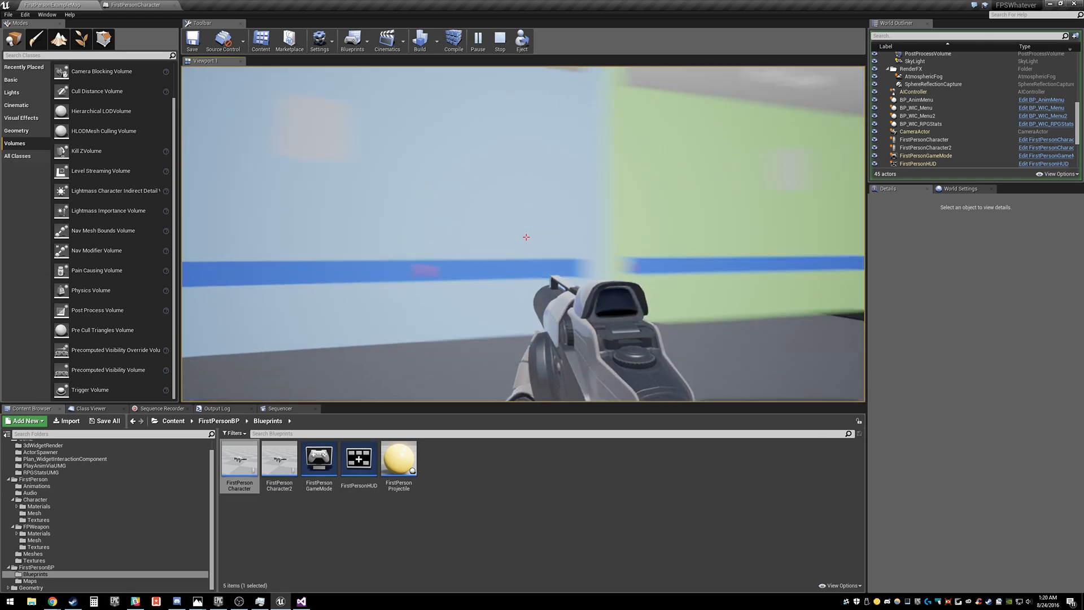
{"action": "left_click", "coordinate": [500, 39]}
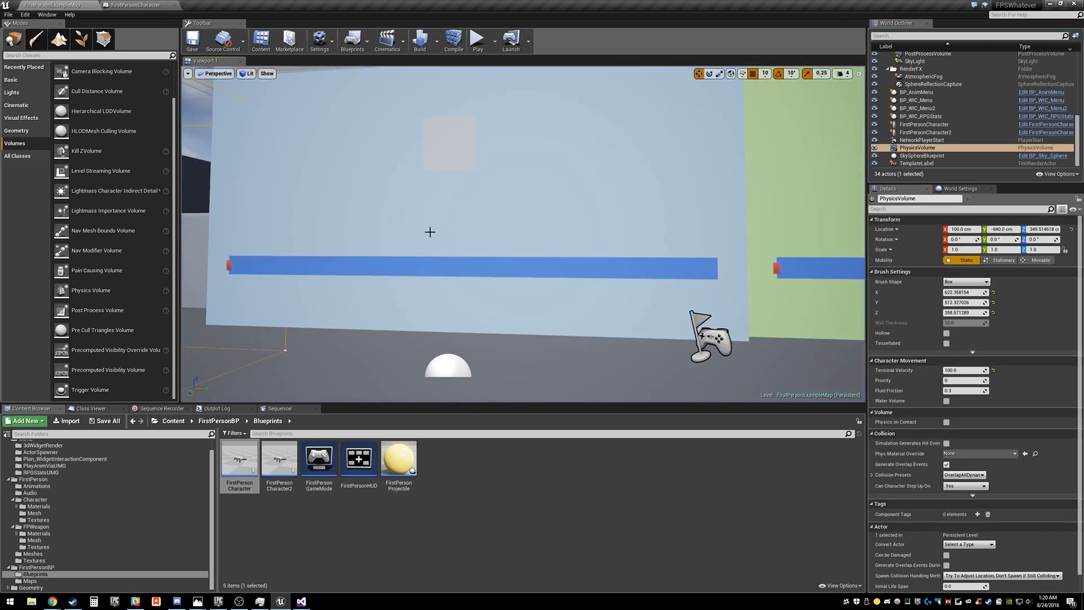
{"action": "left_click", "coordinate": [476, 40]}
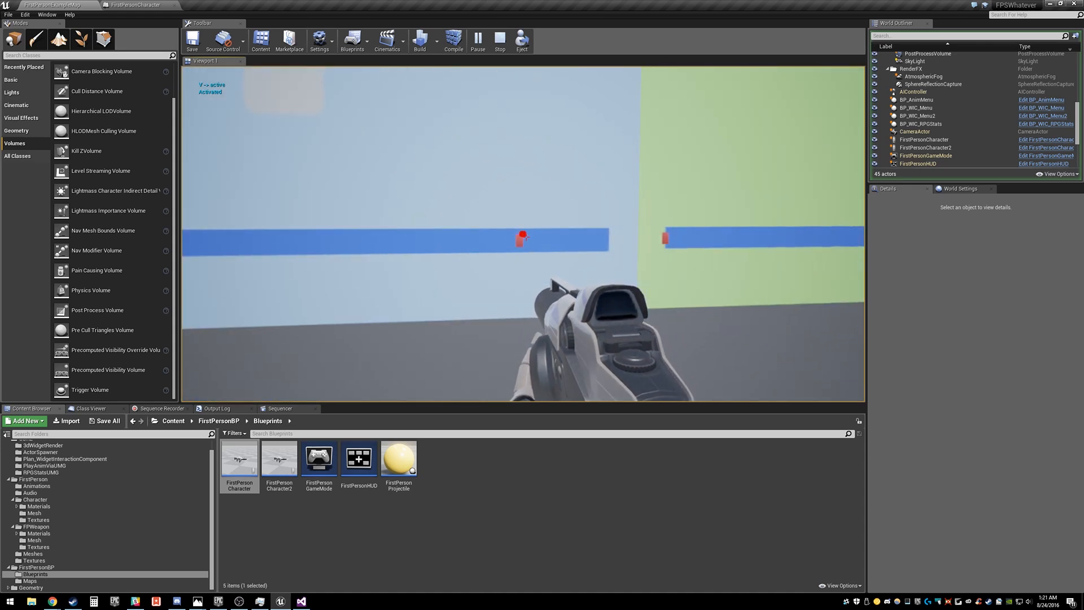
{"action": "left_click", "coordinate": [500, 40]}
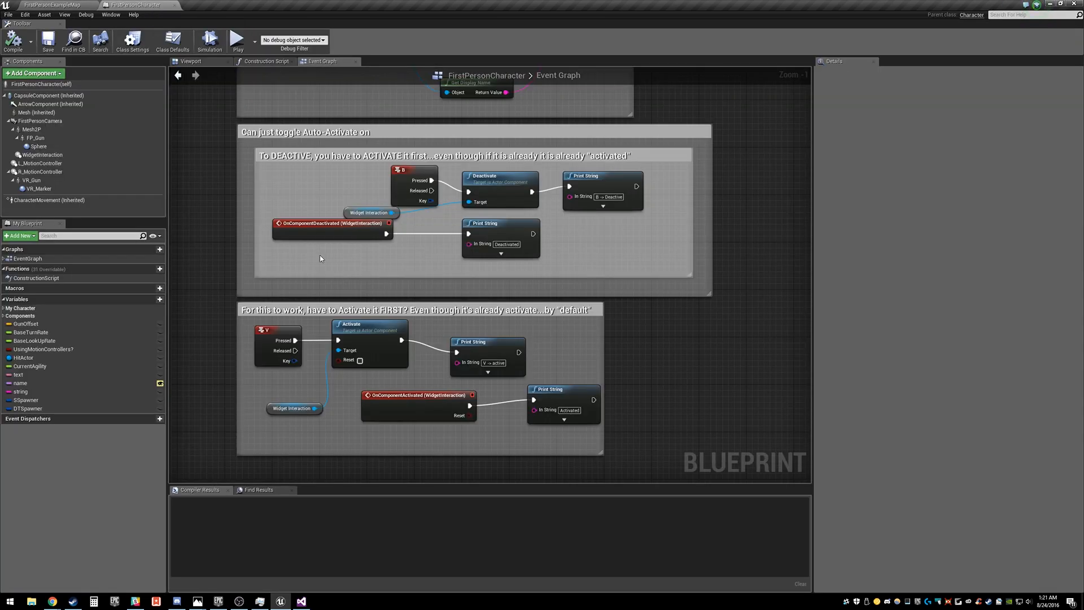
{"action": "mouse_move", "coordinate": [398, 230]}
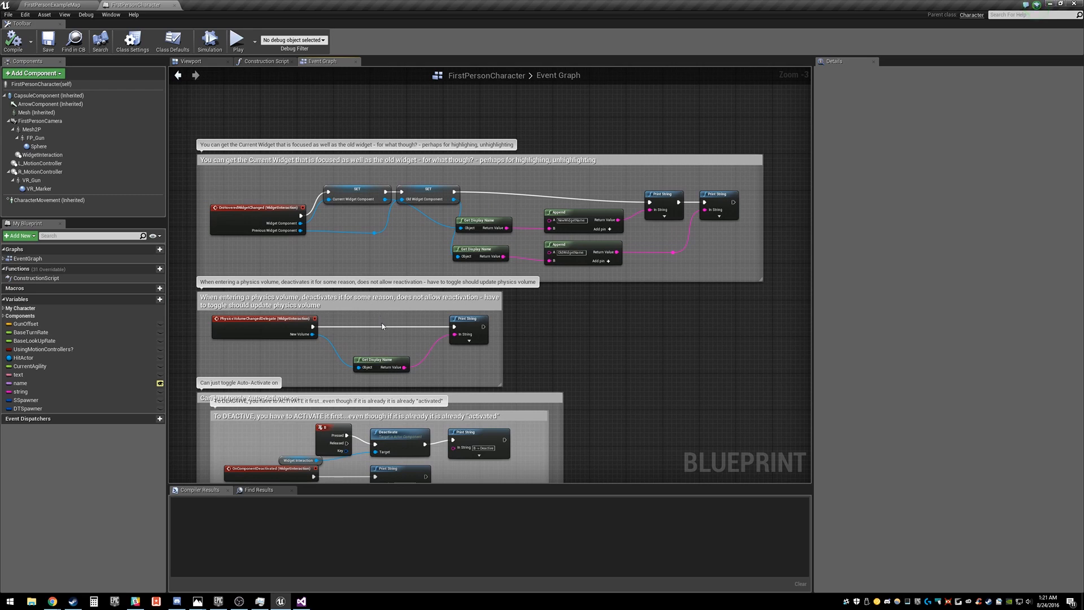
- Show WidgetInteraction's Details beside the Event Graph's activate and deactivate examples
{"action": "scroll", "scroll_direction": "down", "scroll_amount": 3}
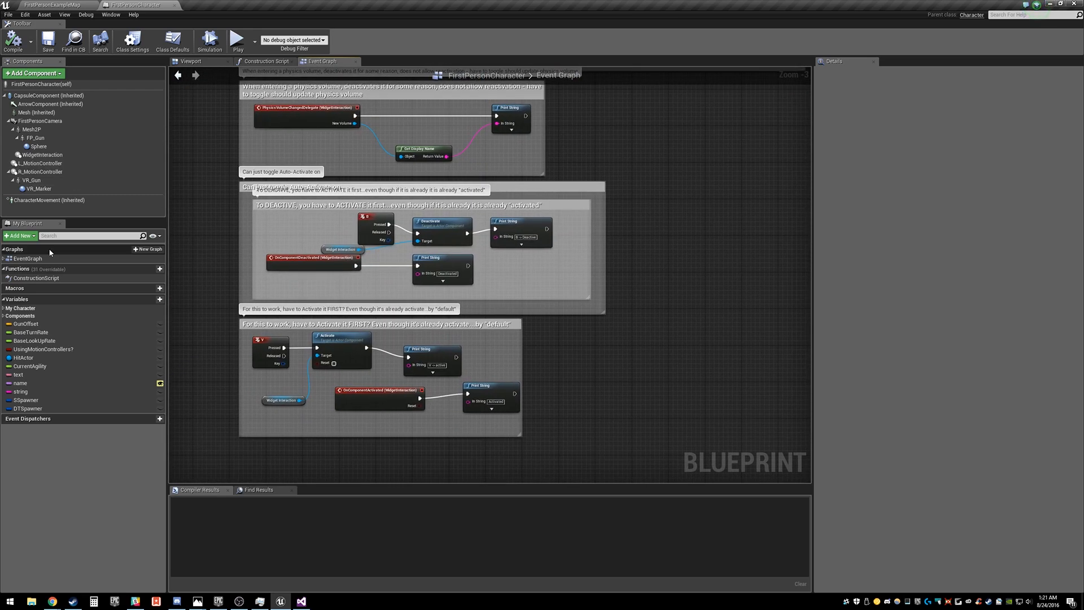
{"action": "left_click", "coordinate": [43, 155]}
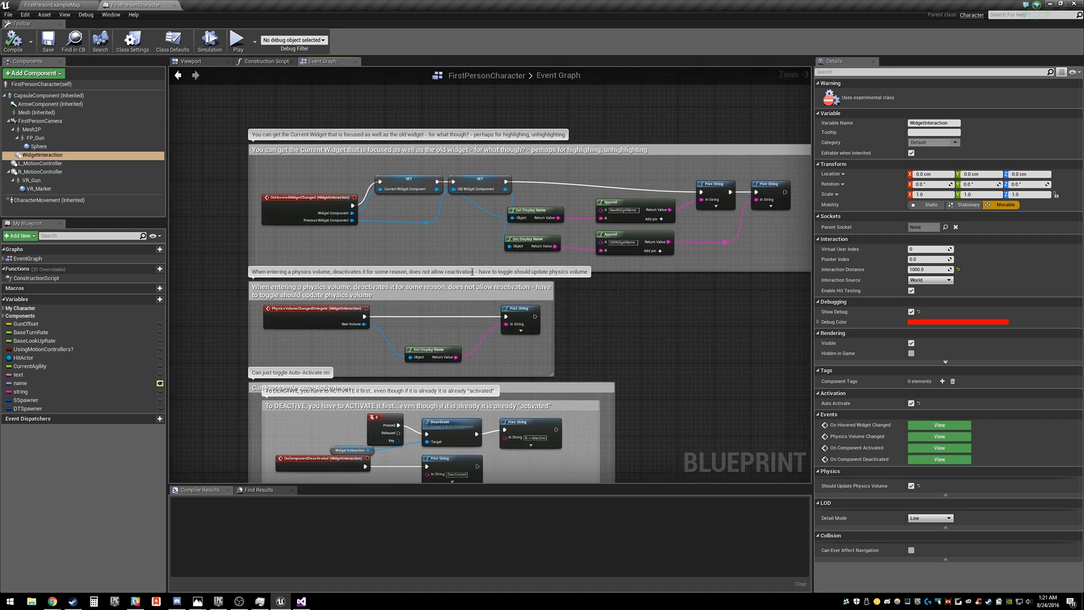
{"action": "scroll", "scroll_direction": "down", "scroll_amount": 3}
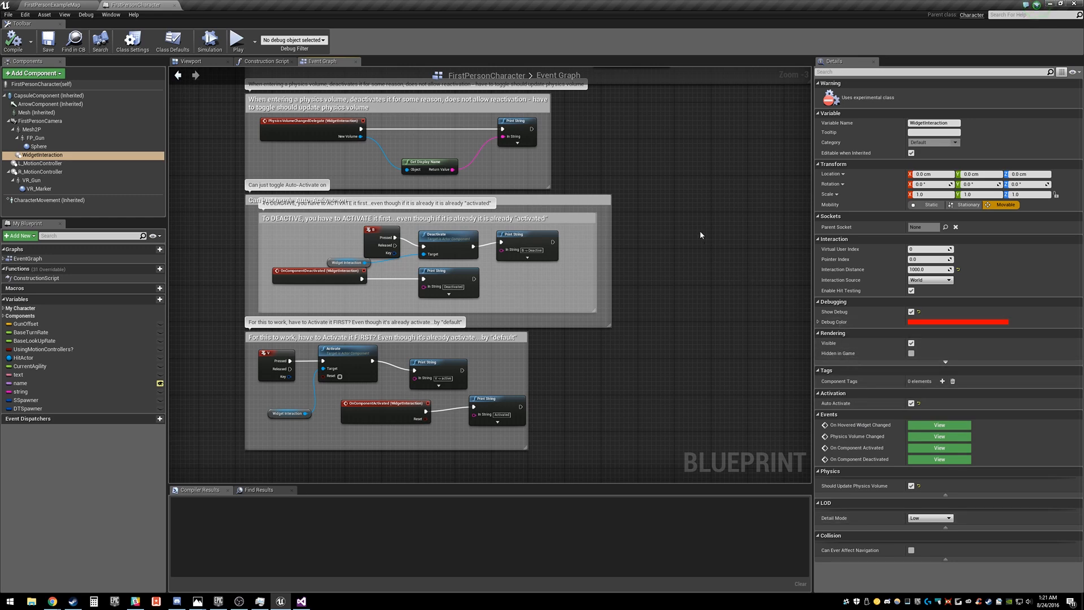
{"action": "left_click", "coordinate": [55, 5]}
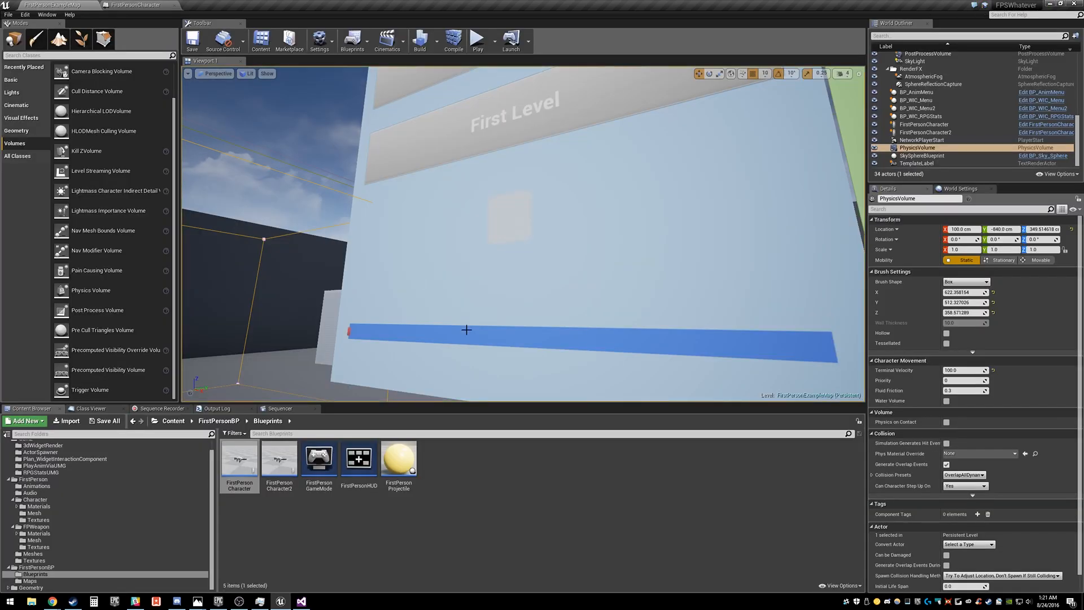
{"action": "mouse_move", "coordinate": [511, 280]}
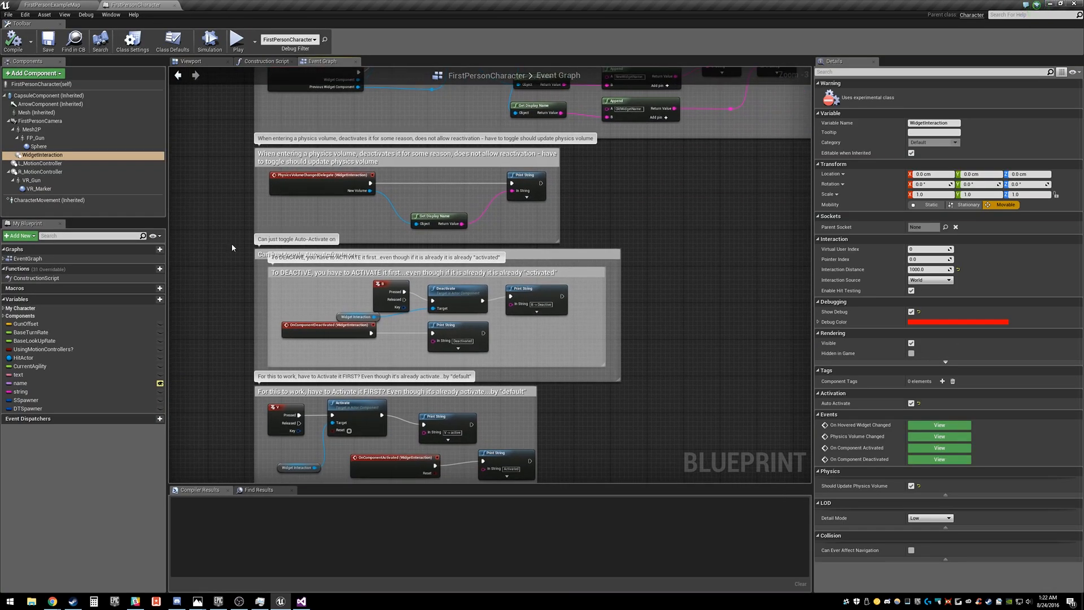
{"action": "mouse_move", "coordinate": [619, 180]}
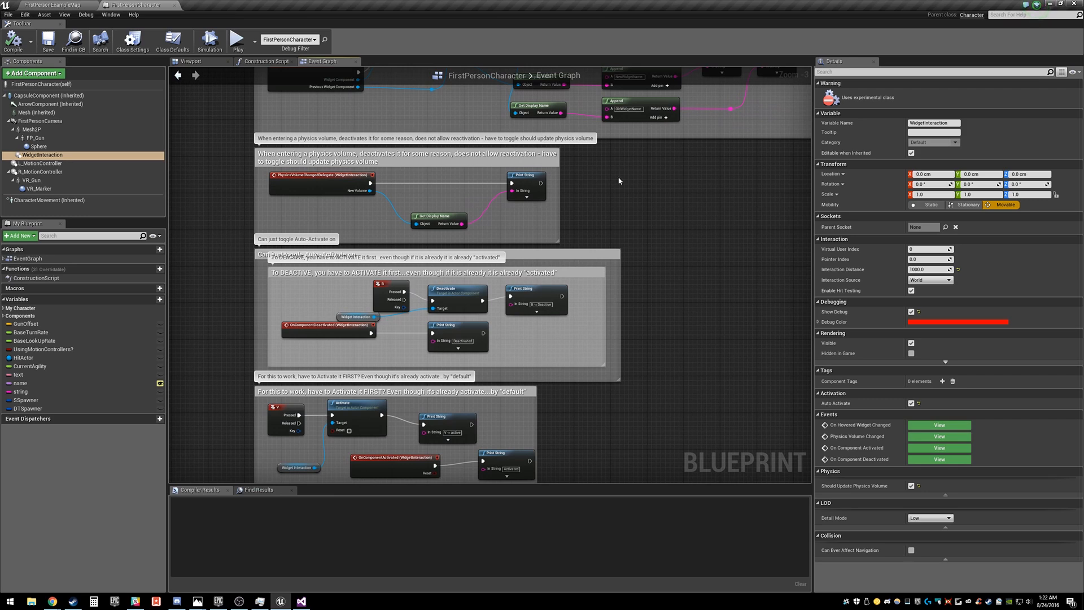
- Leave the Event Graph for FirstPersonExampleMap, with the PhysicsVolume details showing
{"action": "scroll", "scroll_direction": "up", "scroll_amount": 3}
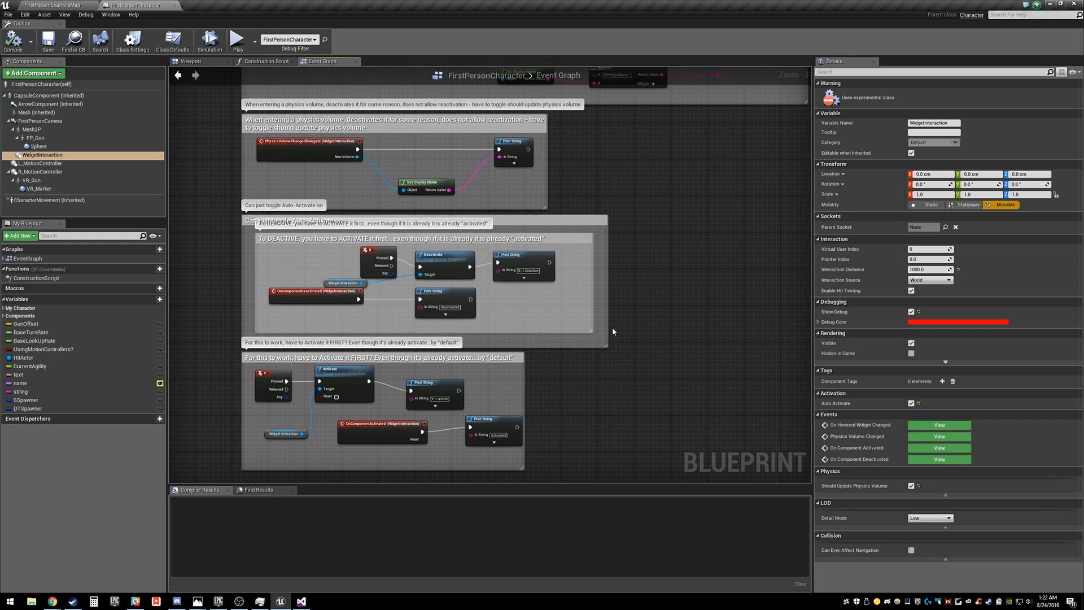
{"action": "mouse_move", "coordinate": [635, 327]}
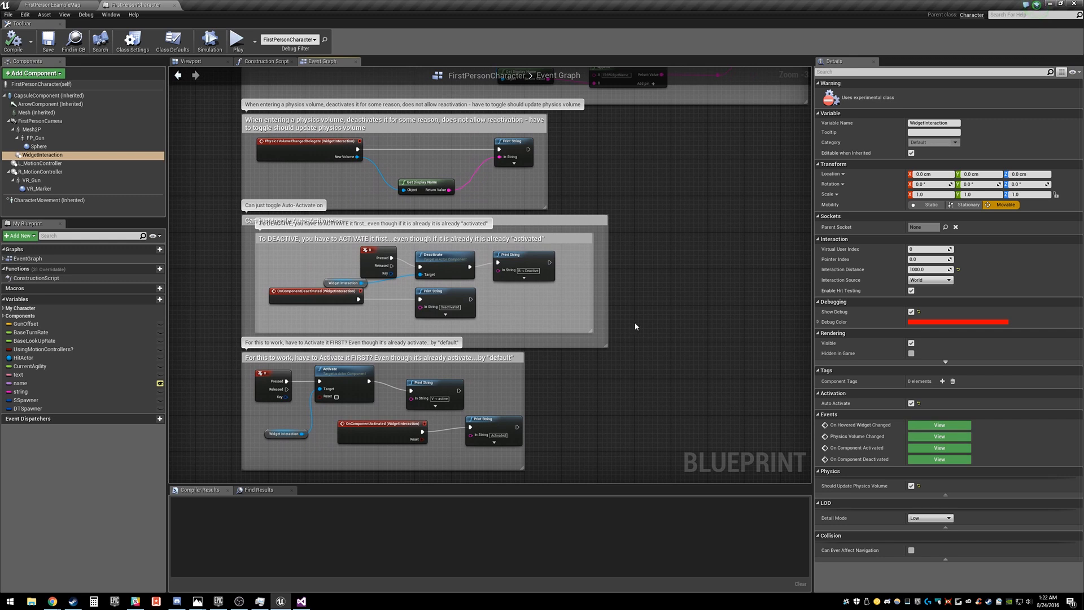
{"action": "mouse_move", "coordinate": [640, 330]}
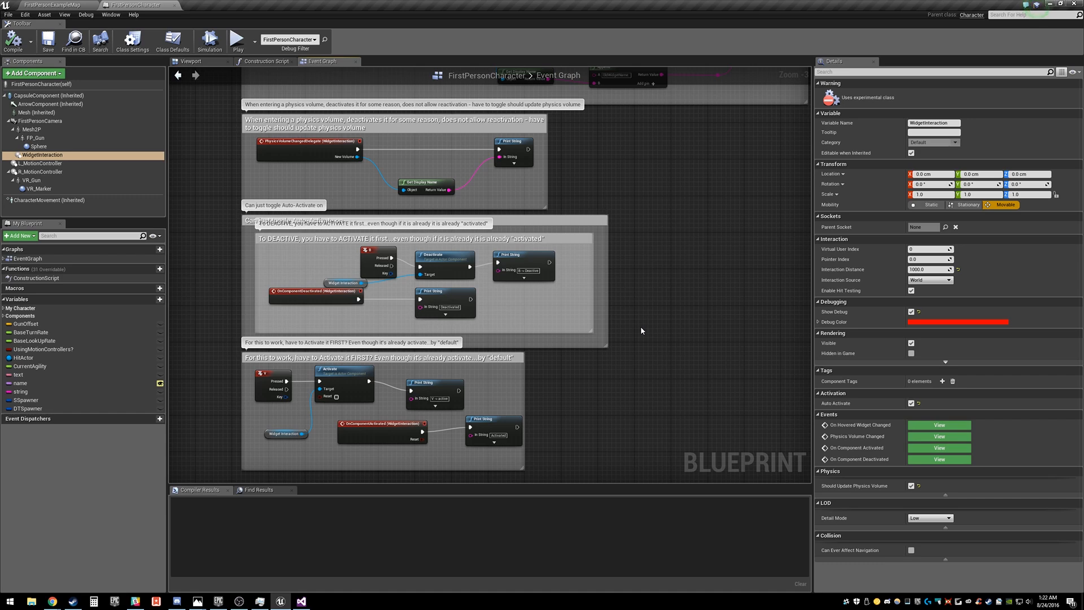
{"action": "mouse_move", "coordinate": [618, 382]}
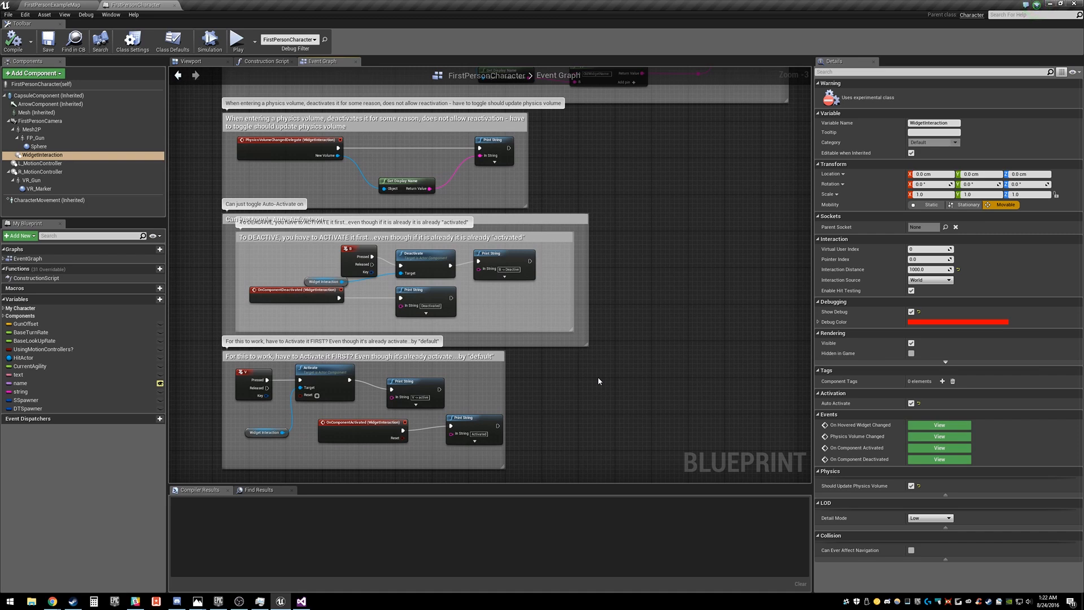
{"action": "mouse_move", "coordinate": [601, 373]}
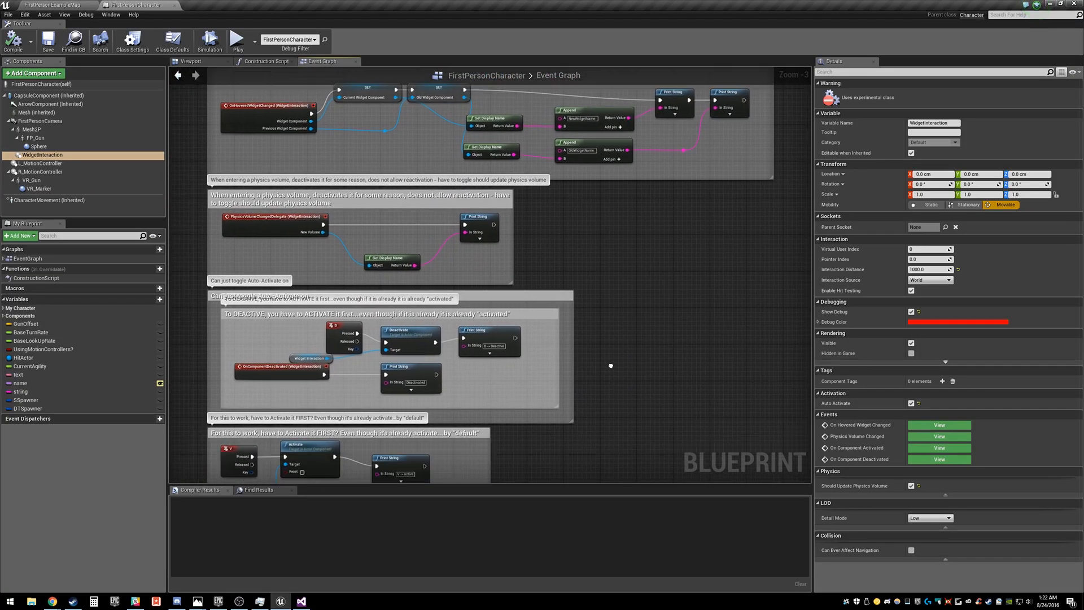
{"action": "scroll", "scroll_direction": "down", "scroll_amount": 3}
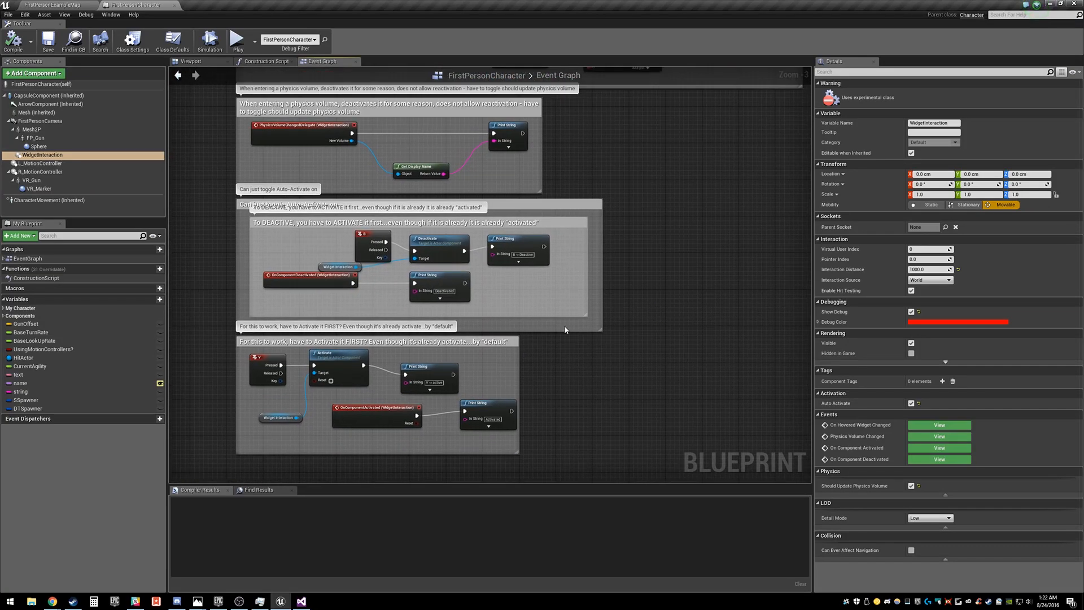
{"action": "left_click", "coordinate": [52, 5]}
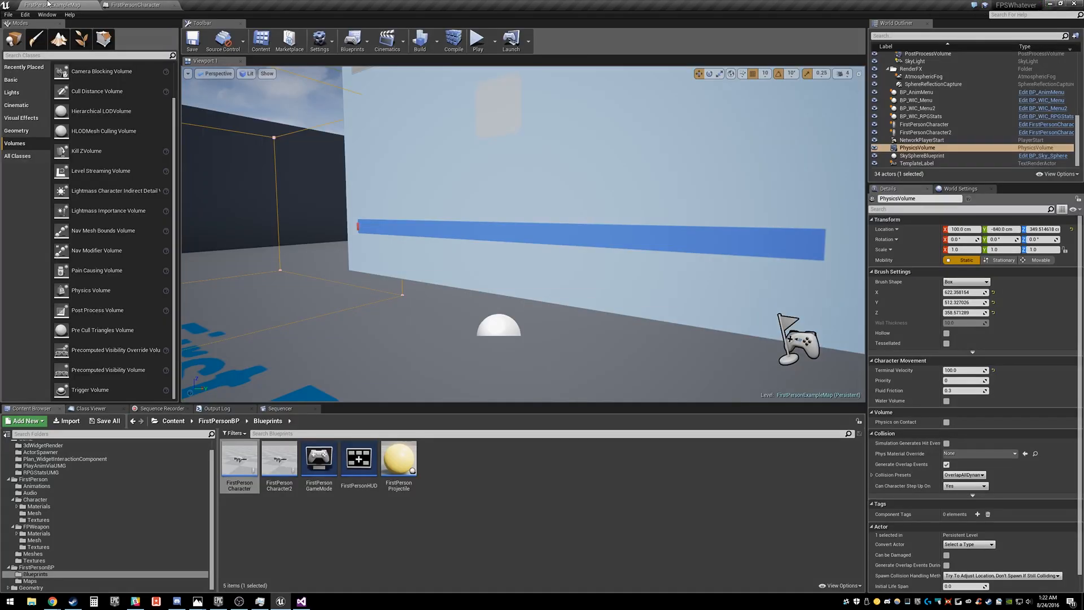